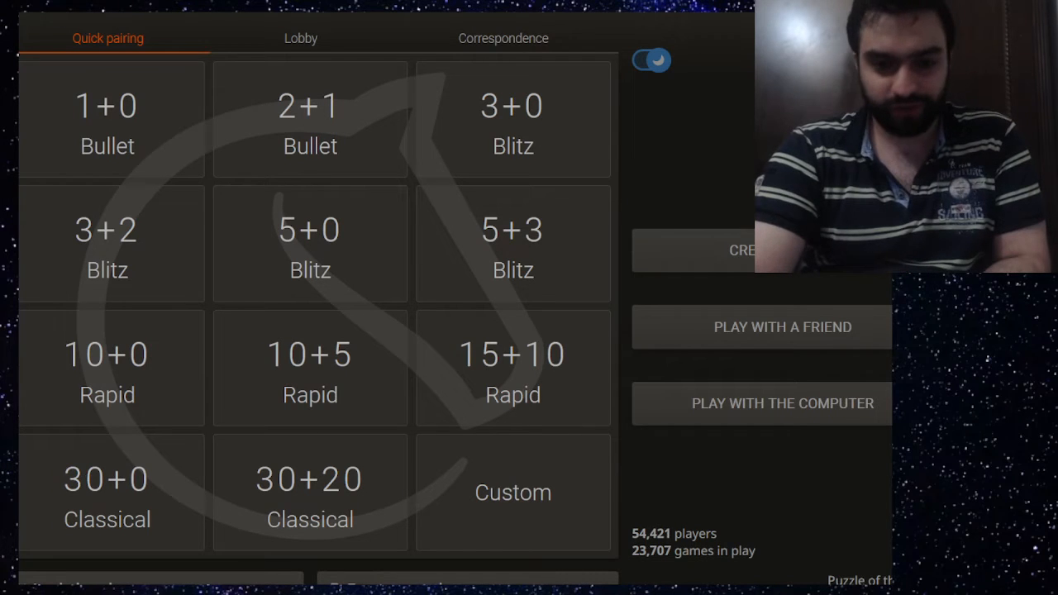
Start a 3+0 blitz game from the Quick pairing tiles.
click(512, 116)
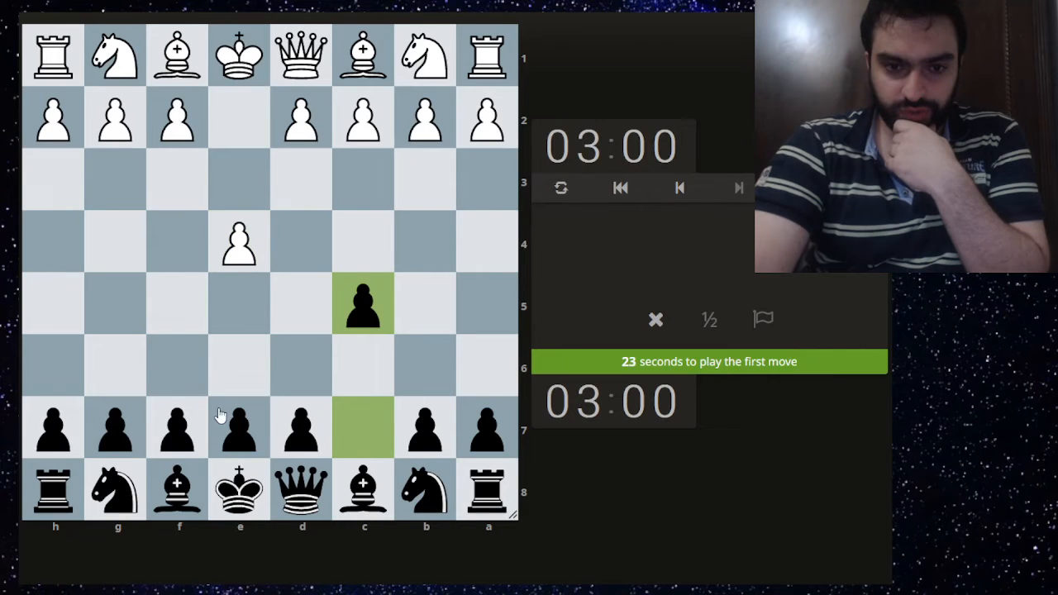
Play Black's opening moves, developing the knights and bishops toward castling.
click(238, 428)
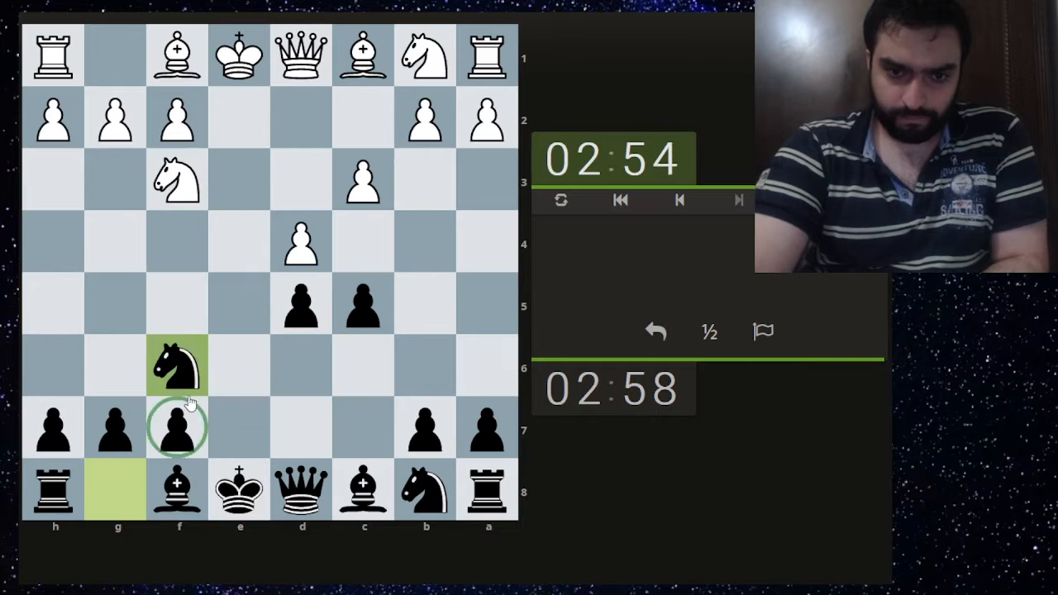
click(363, 366)
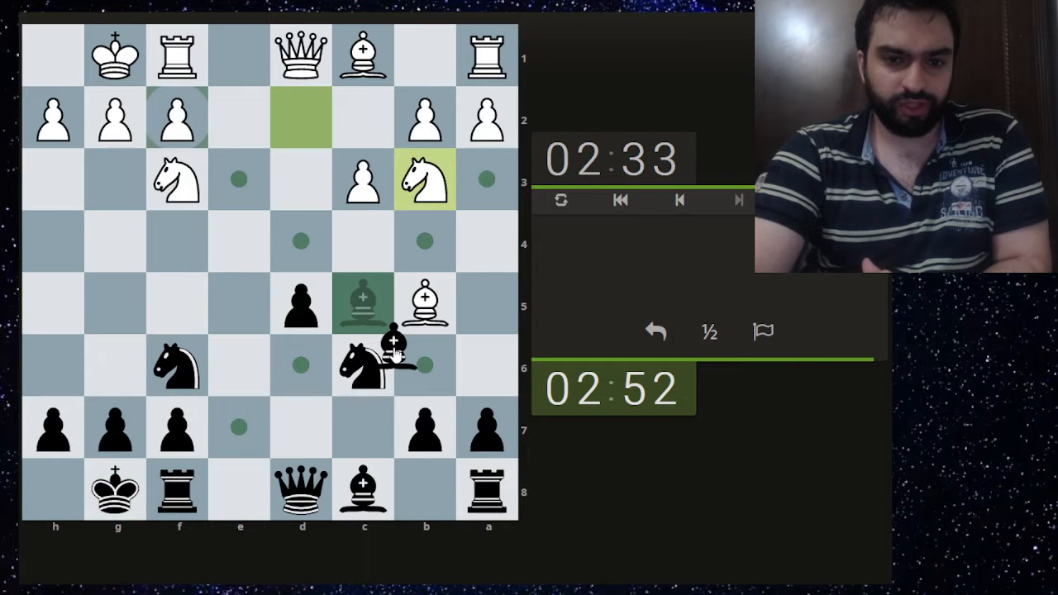
click(427, 364)
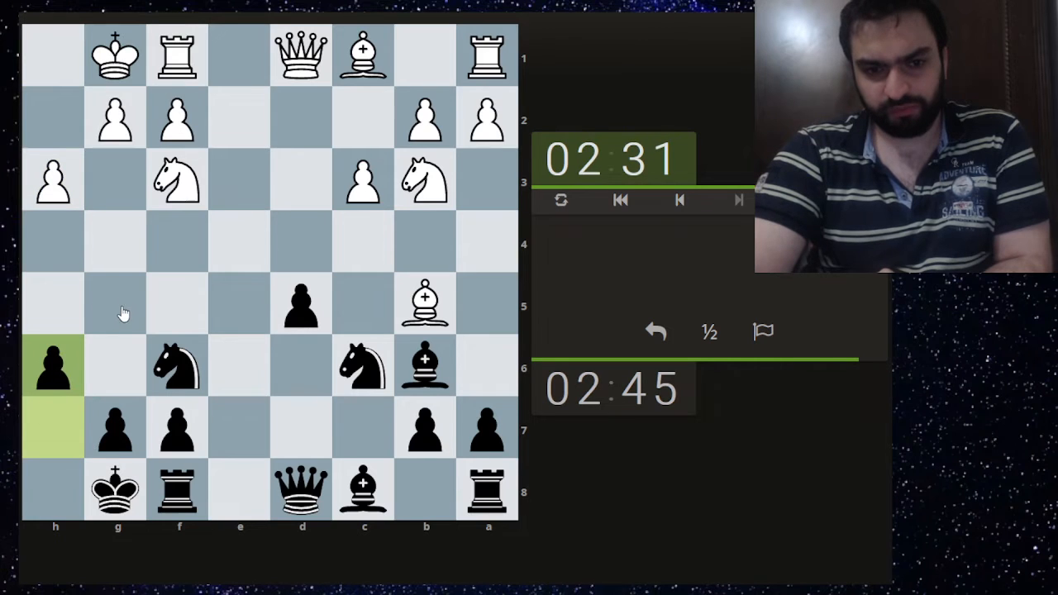
click(177, 367)
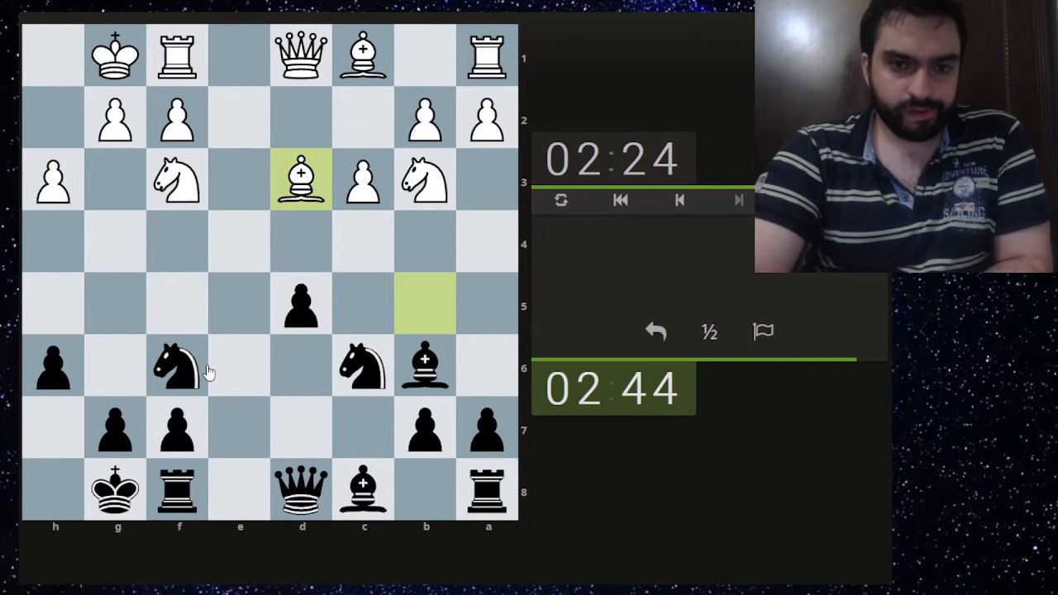
Move the knight into the centre and continue Black's middlegame play.
click(175, 364)
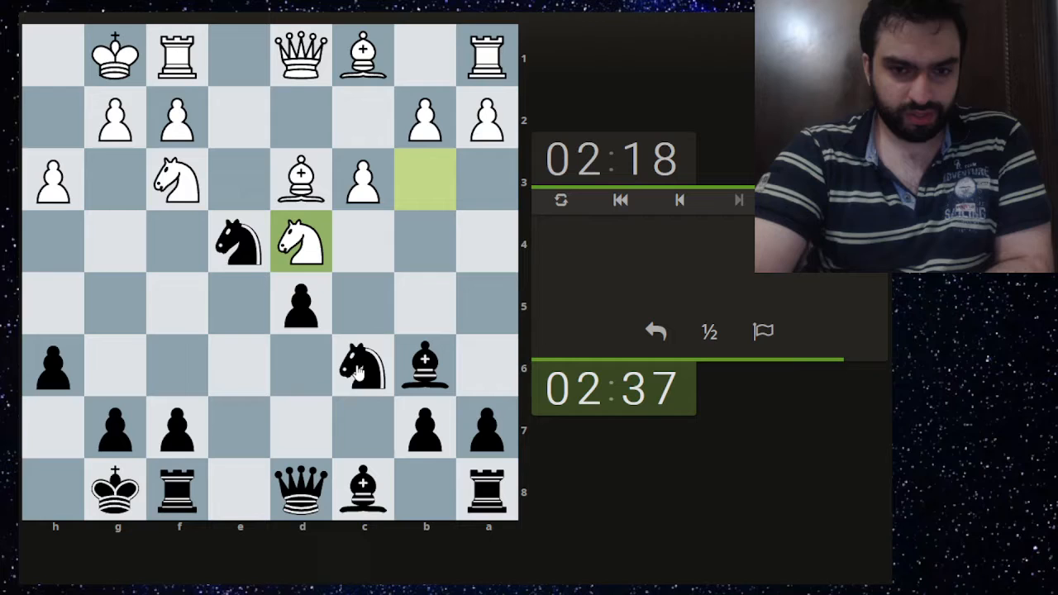
click(301, 490)
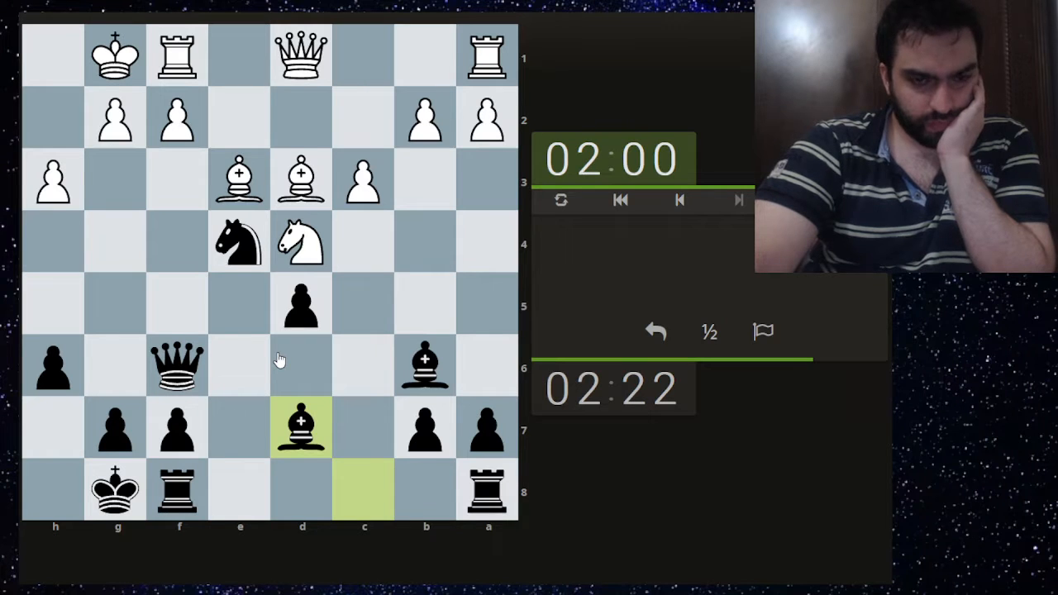
mouse_move(174, 487)
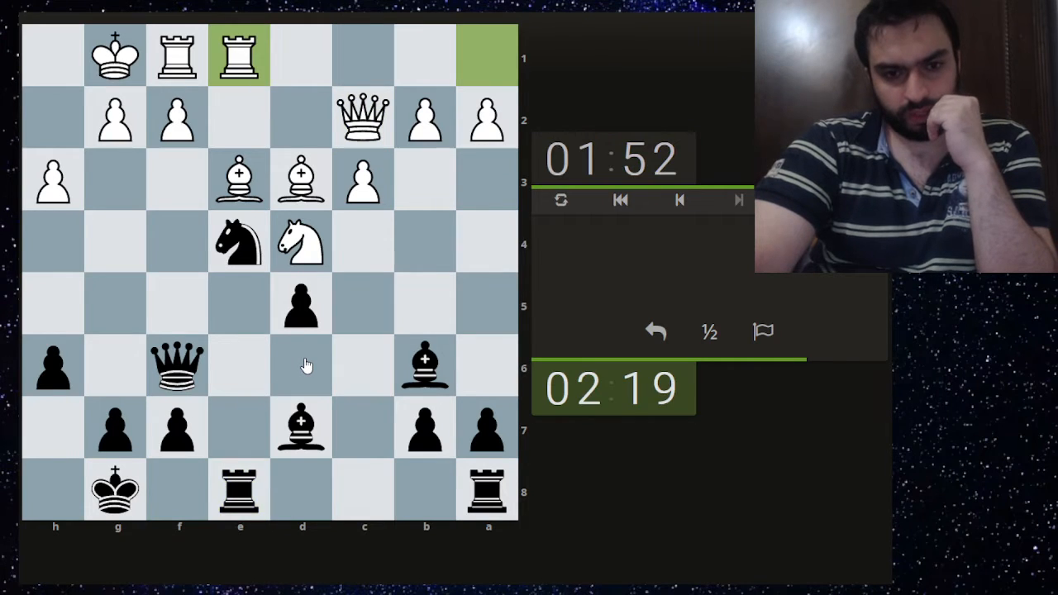
click(487, 487)
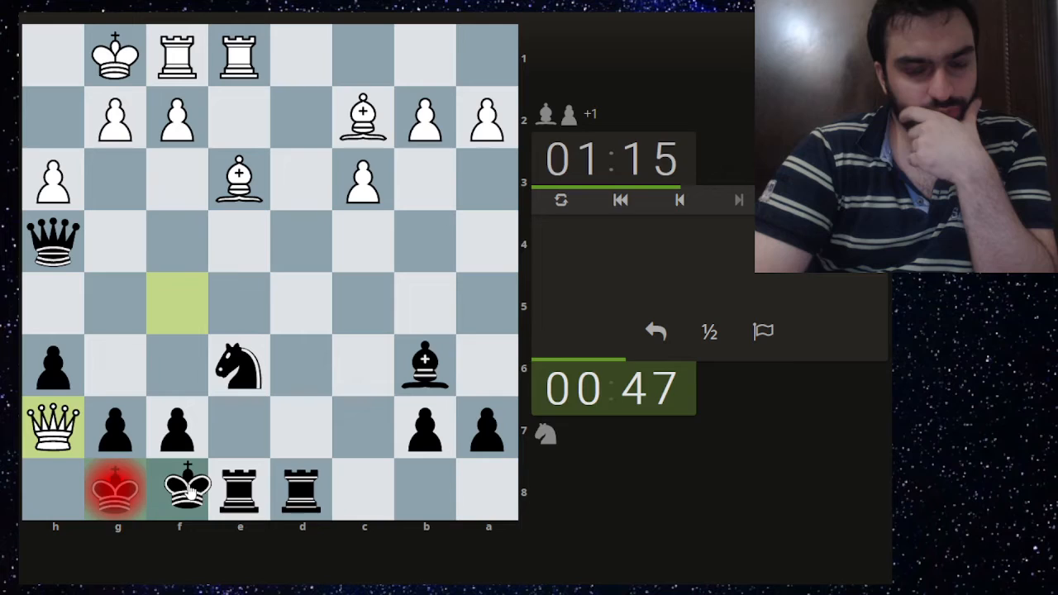
Move the king out of check and play on until White resigns.
click(179, 487)
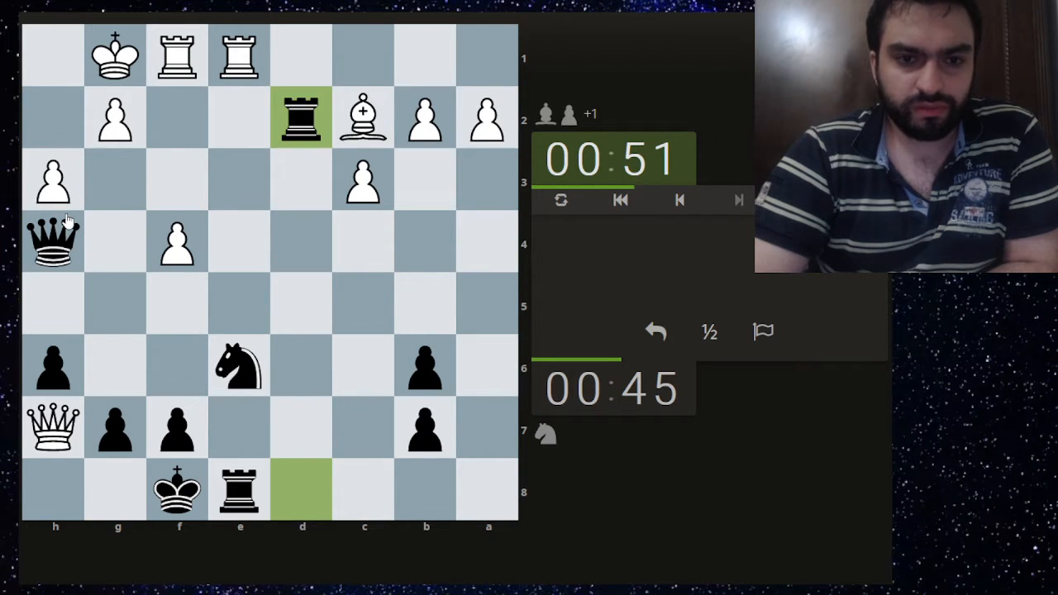
mouse_move(131, 175)
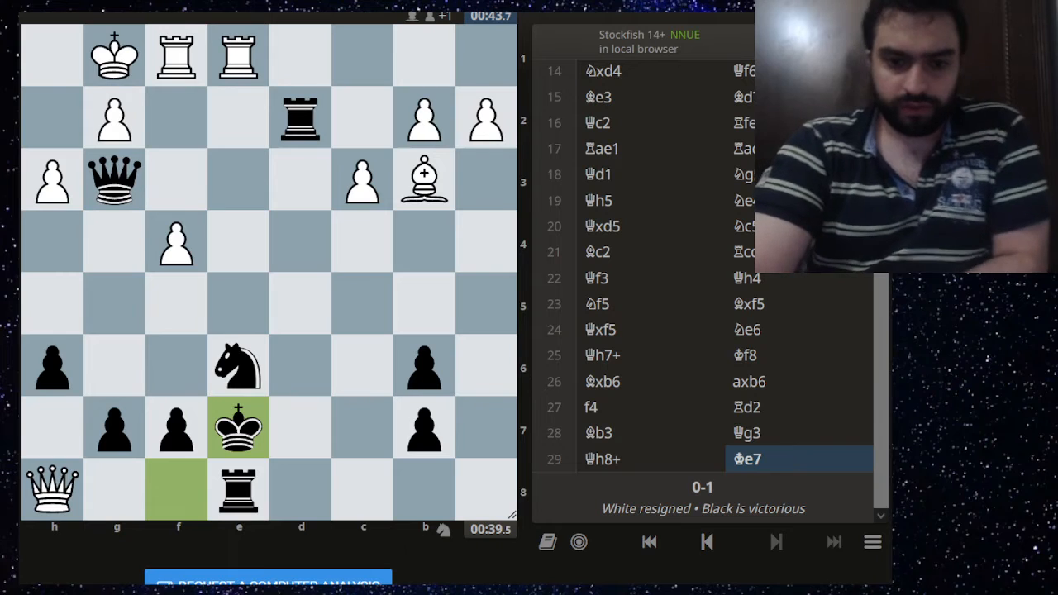
Request a Stockfish computer analysis of the finished game.
scroll(down, 3)
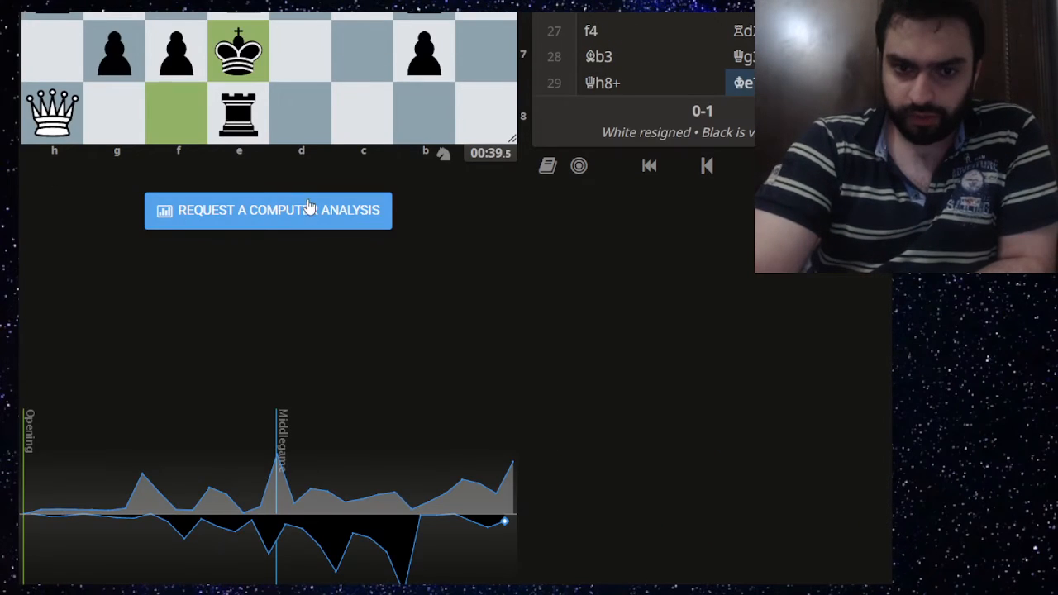
click(268, 210)
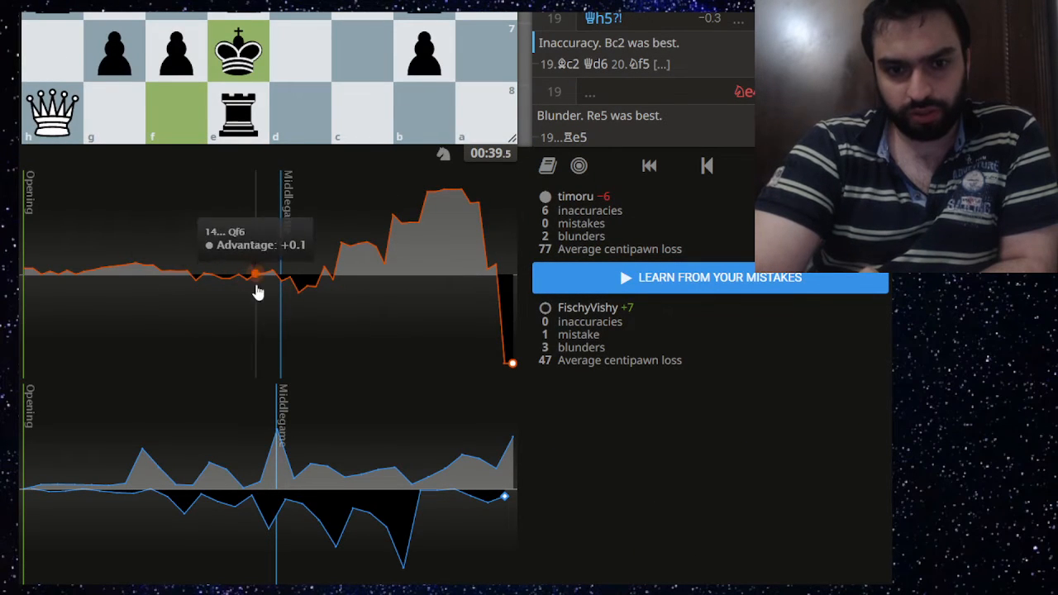
mouse_move(364, 268)
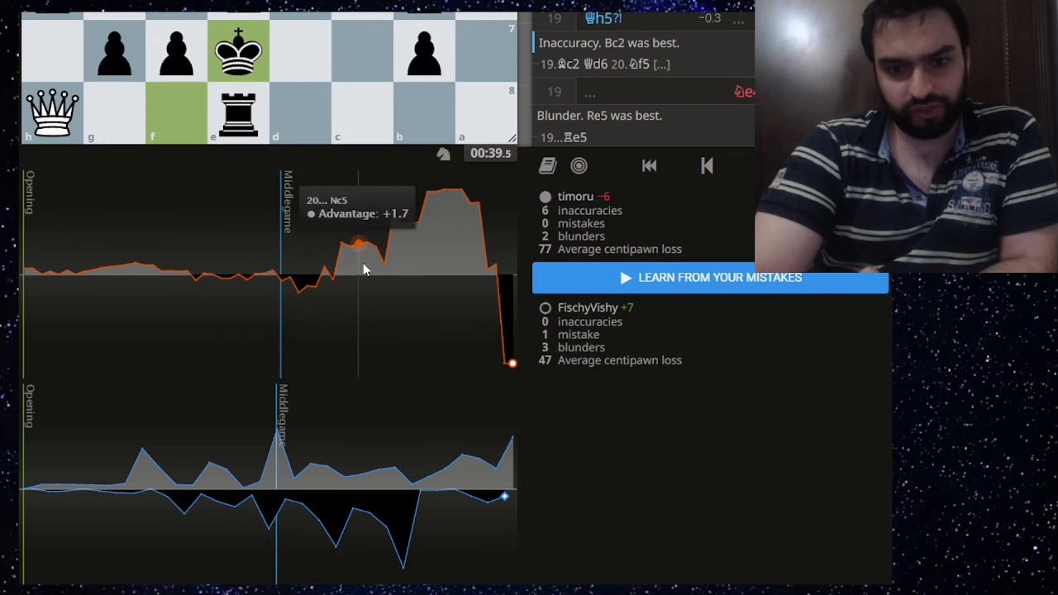
mouse_move(509, 364)
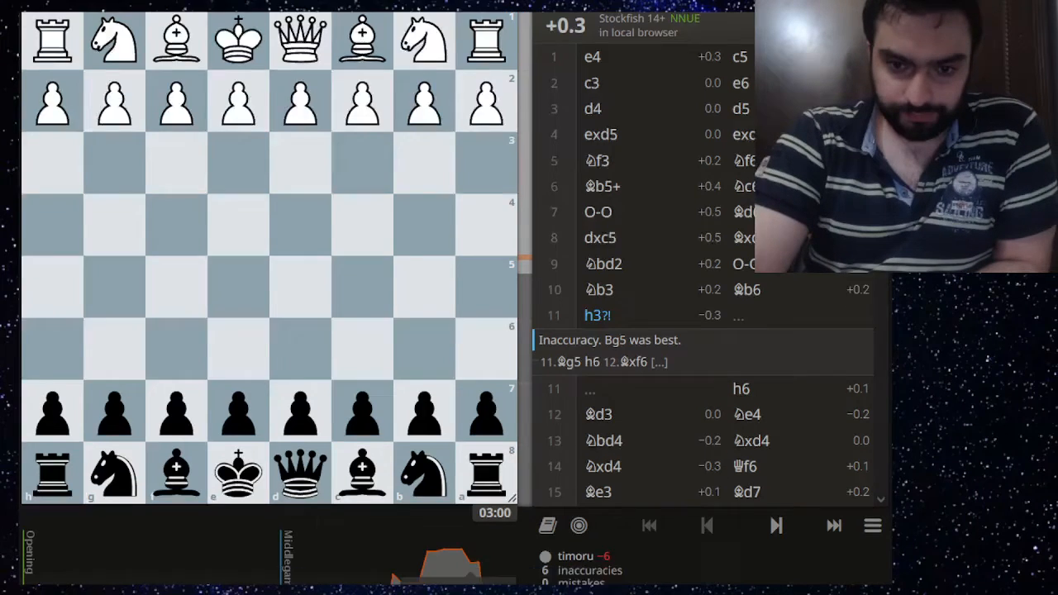
Step forward from move 1 through the opening to 8.dxc5.
click(776, 542)
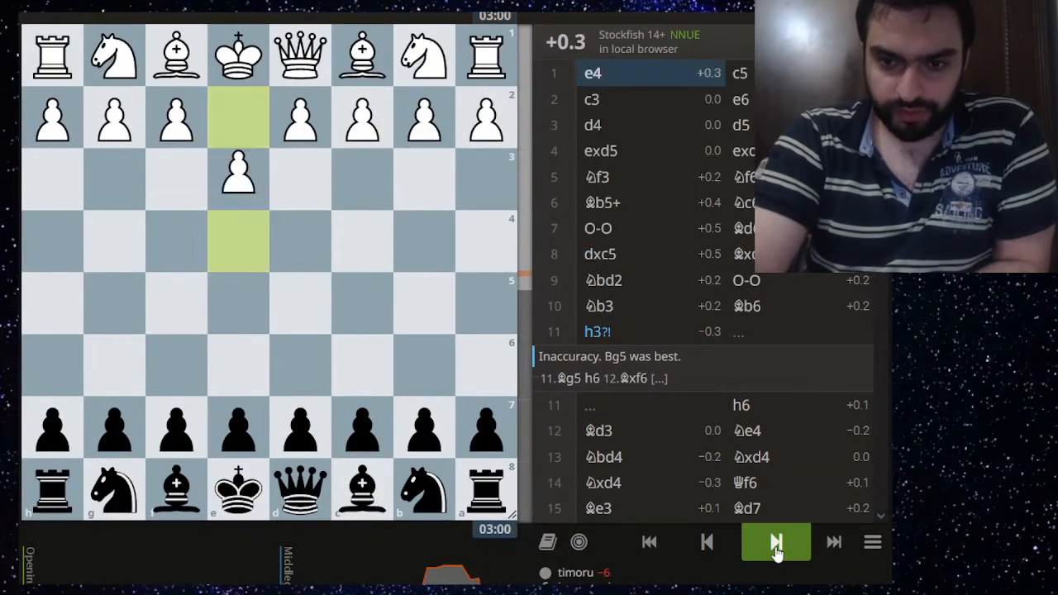
click(774, 542)
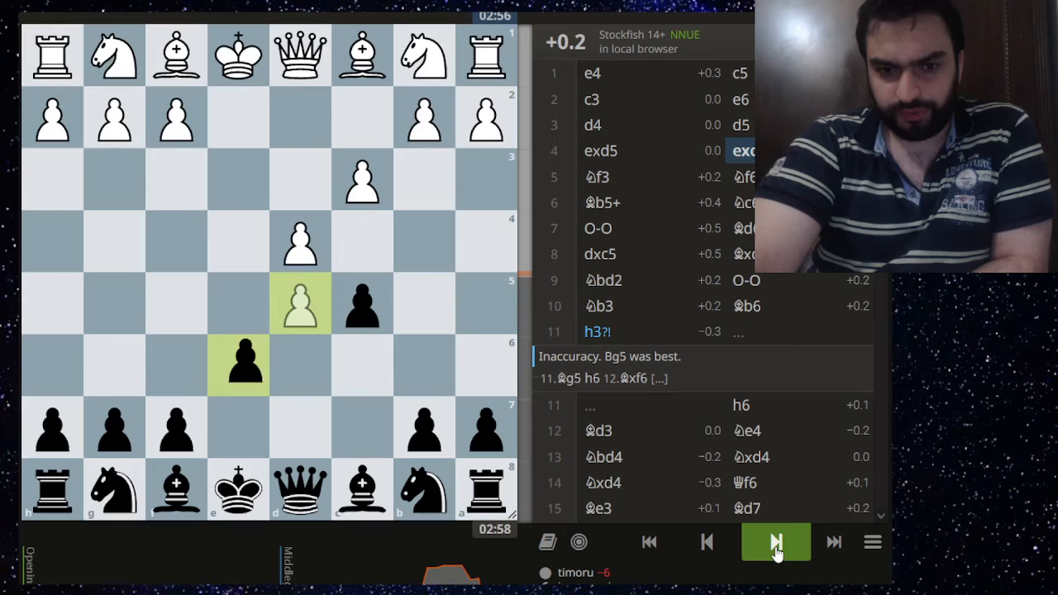
click(774, 543)
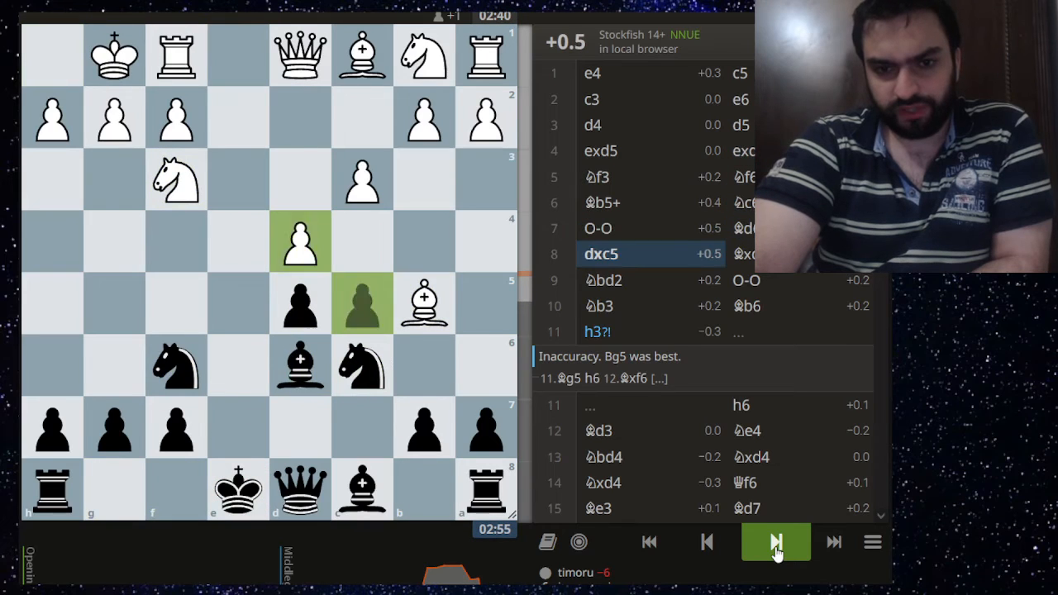
click(706, 542)
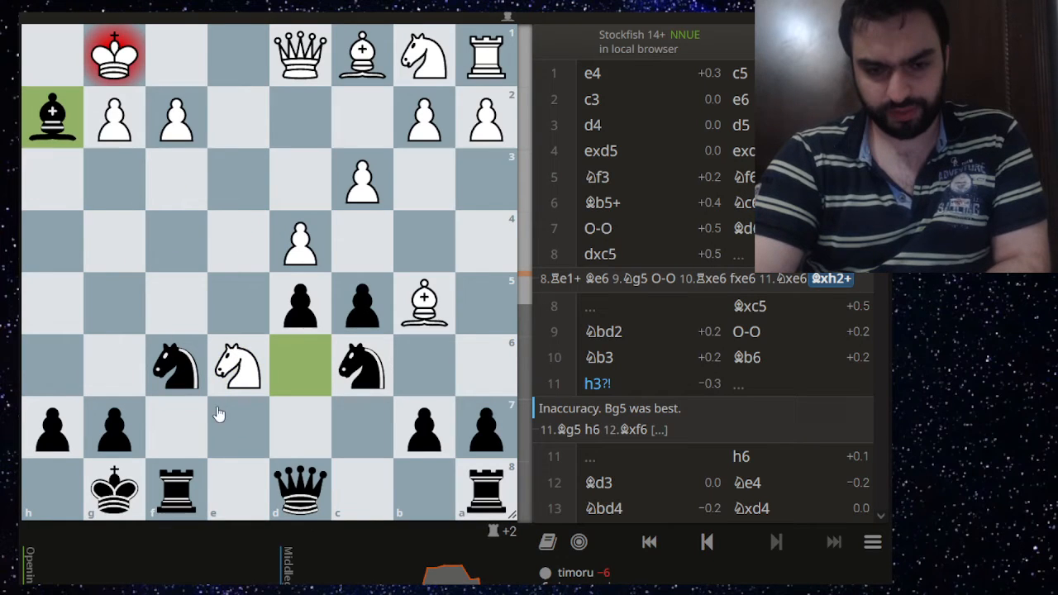
mouse_move(198, 265)
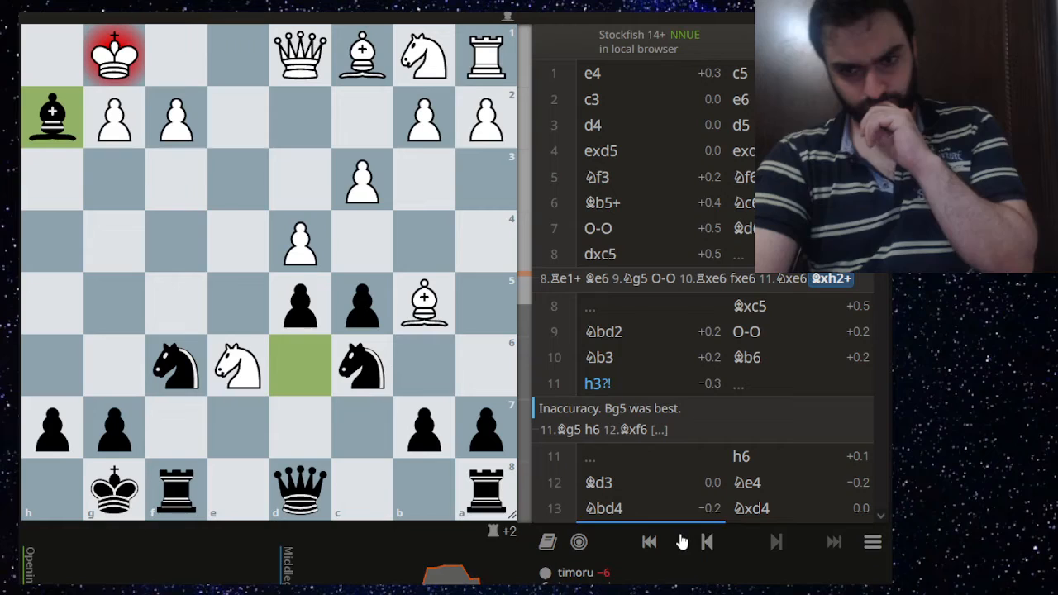
Navigate the move list around 11...Bxh2+ to add a side variation ending 11...Ne4.
click(706, 543)
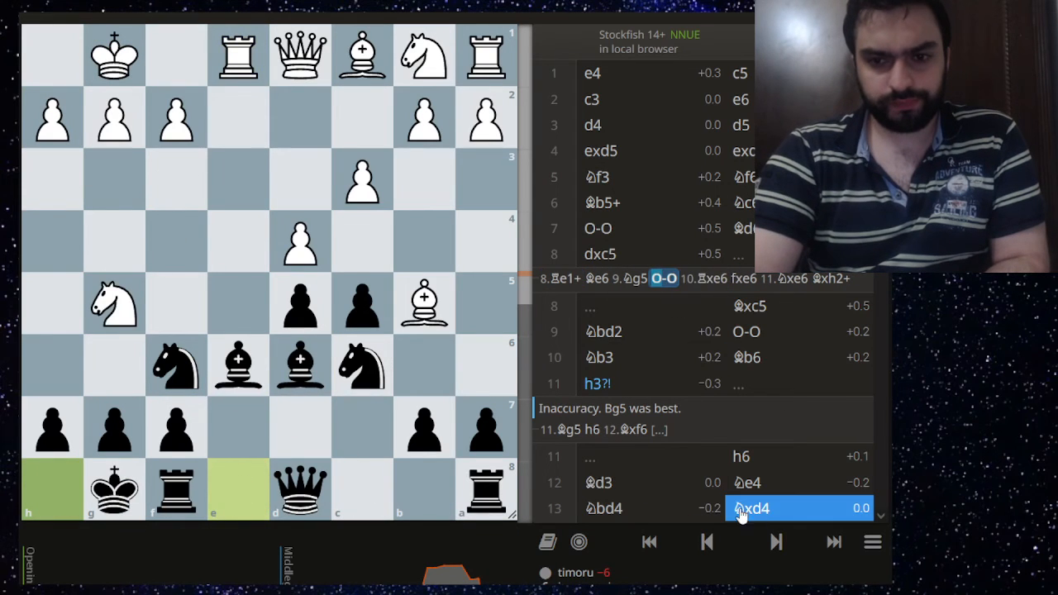
click(708, 543)
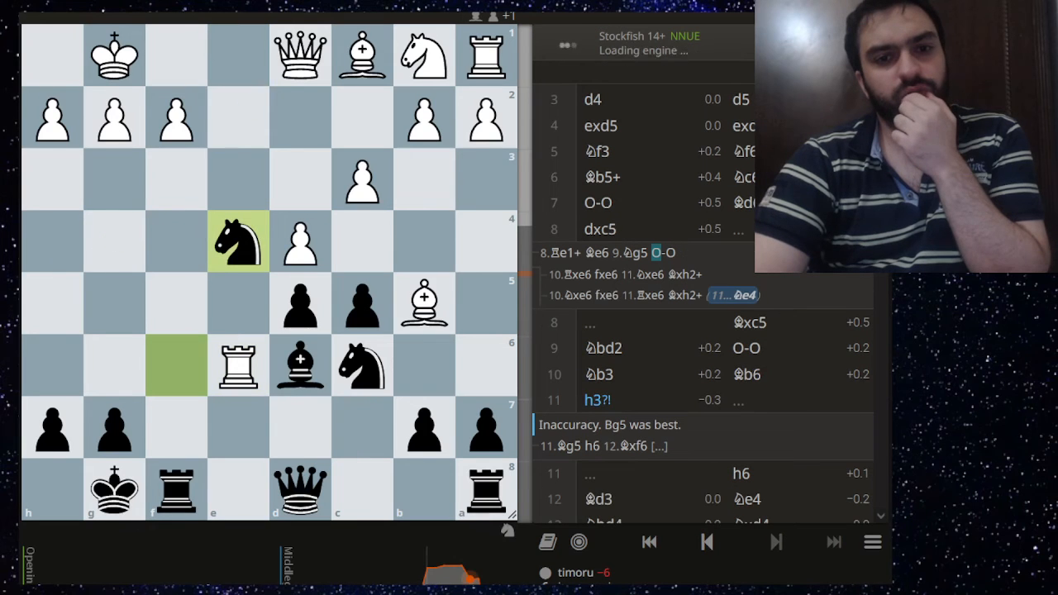
Step back through the side variation past 11...Bxh2+ to 10.Qxe6.
click(708, 543)
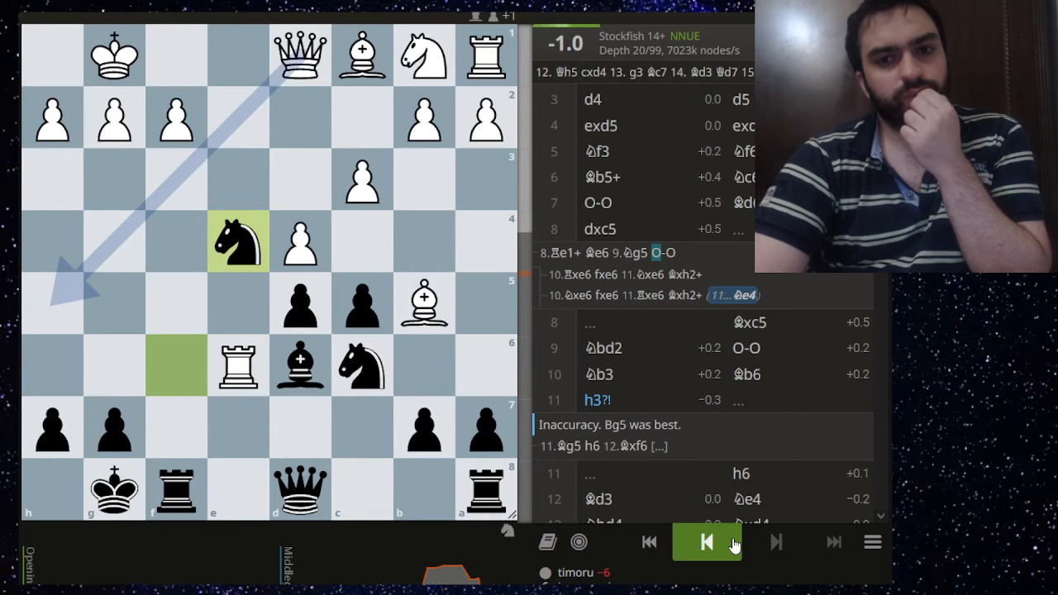
click(706, 542)
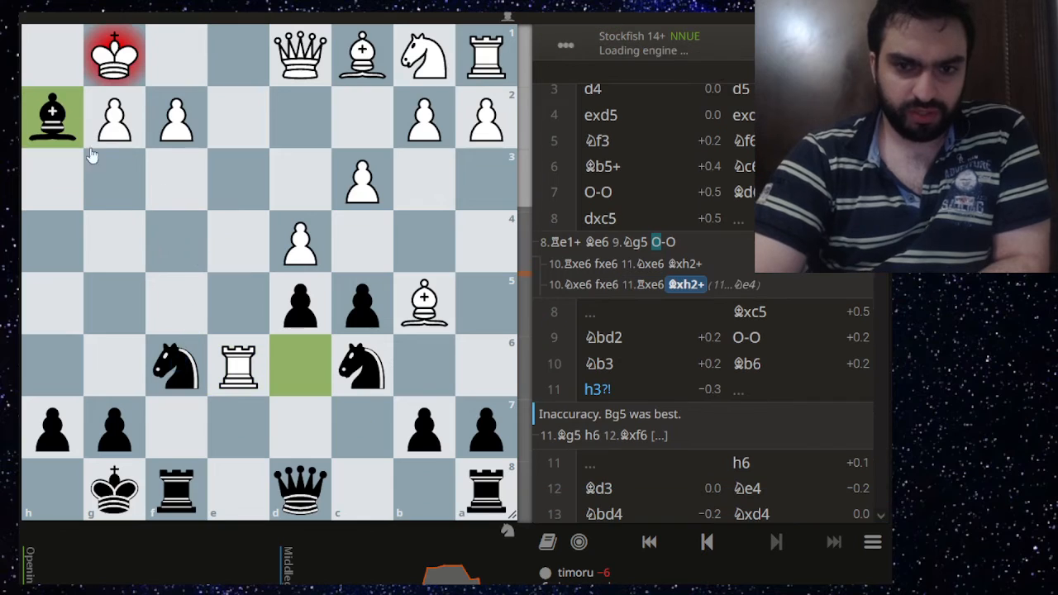
click(707, 542)
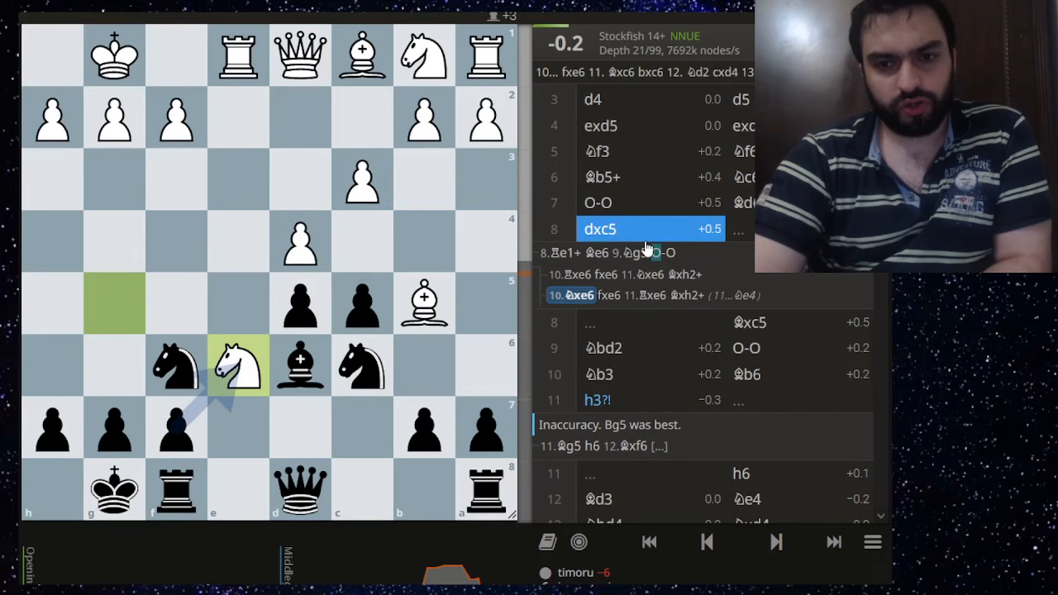
Move back and forth around the Bg5 side line before returning to the main game.
click(776, 542)
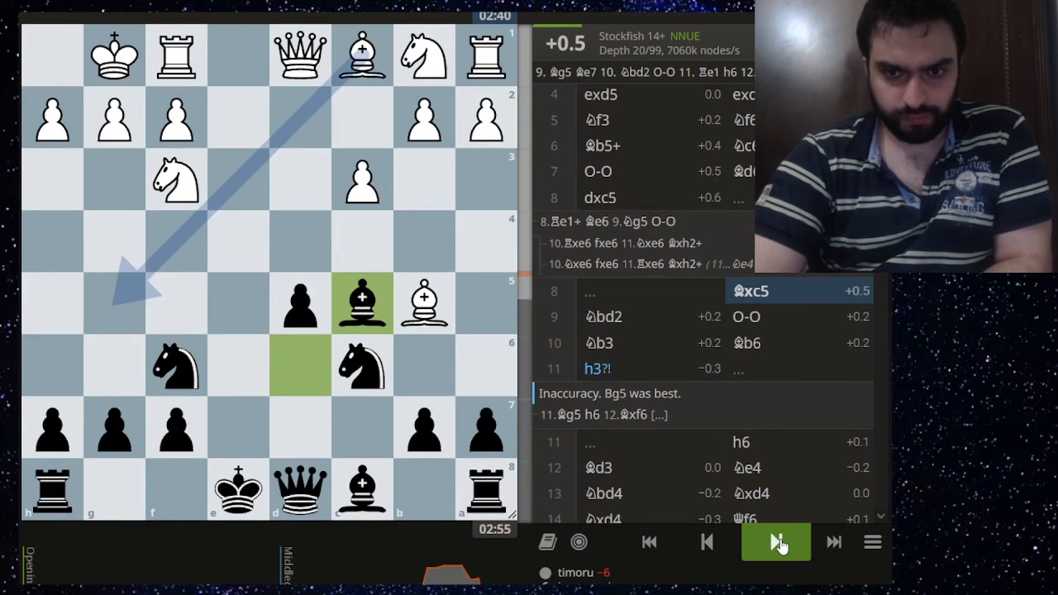
click(774, 543)
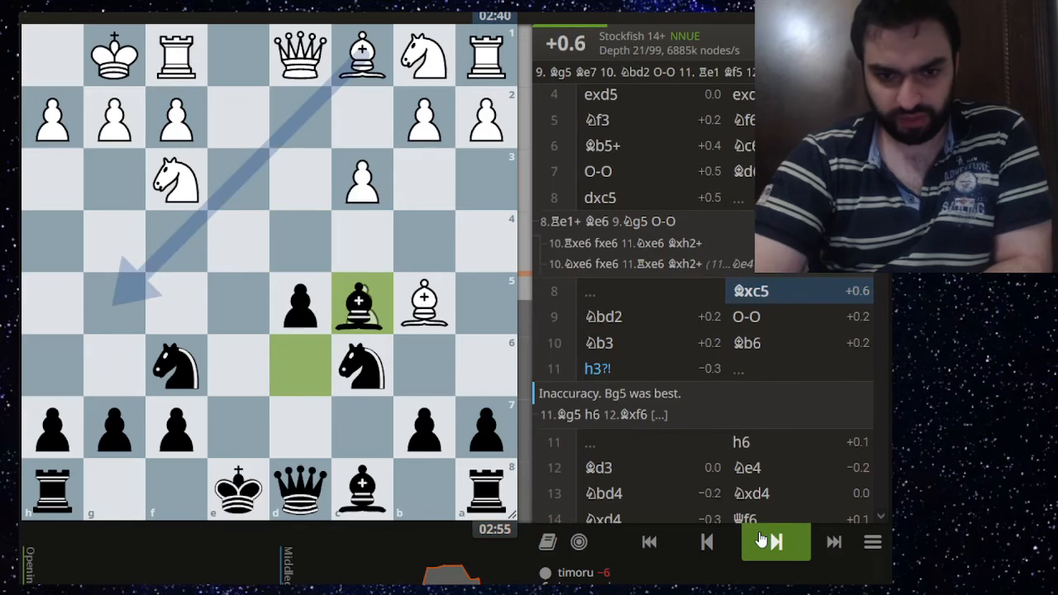
click(774, 542)
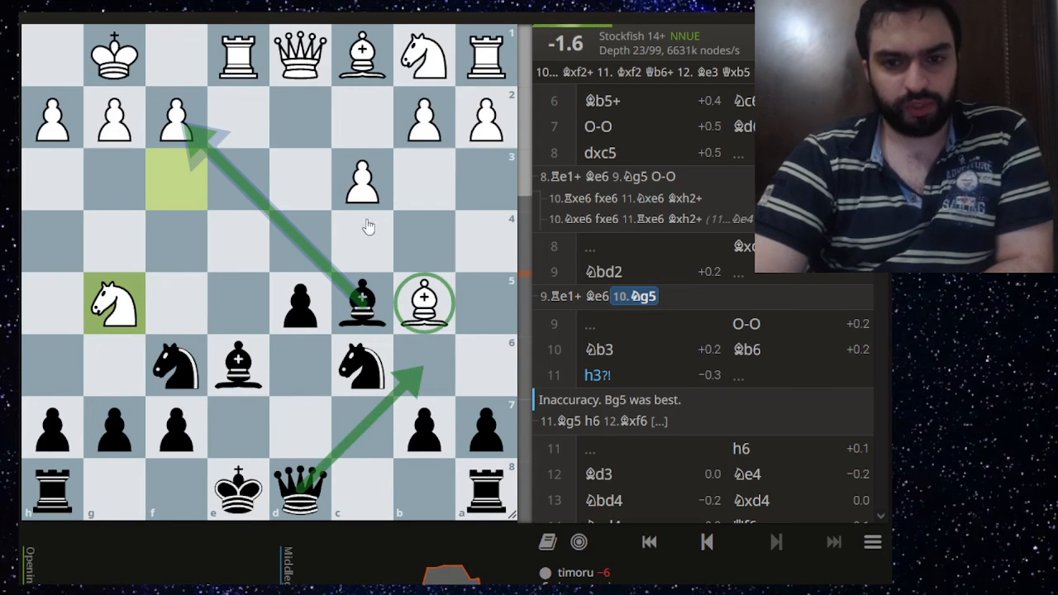
click(706, 542)
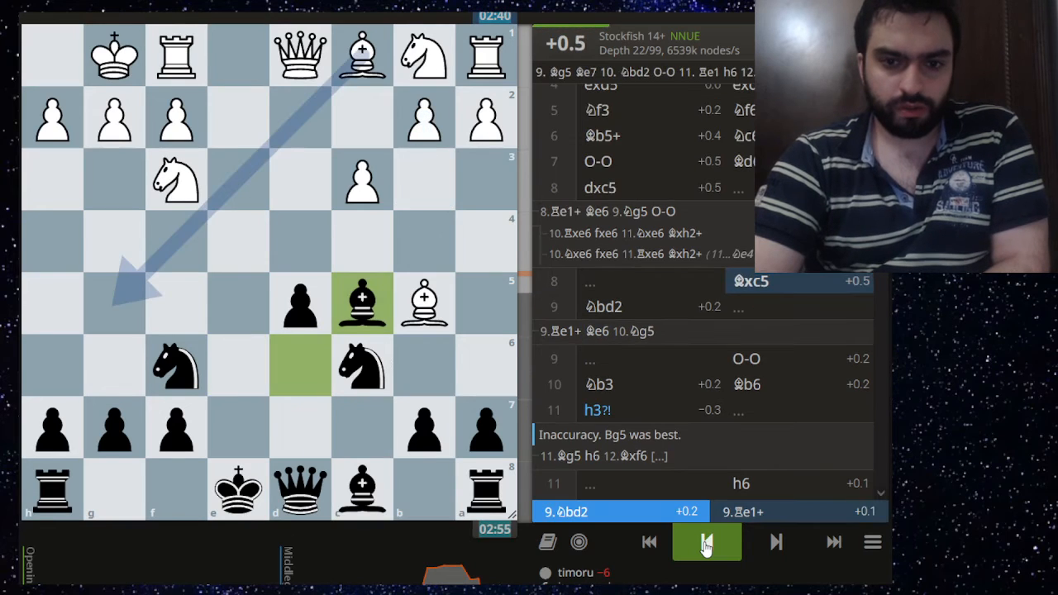
click(707, 543)
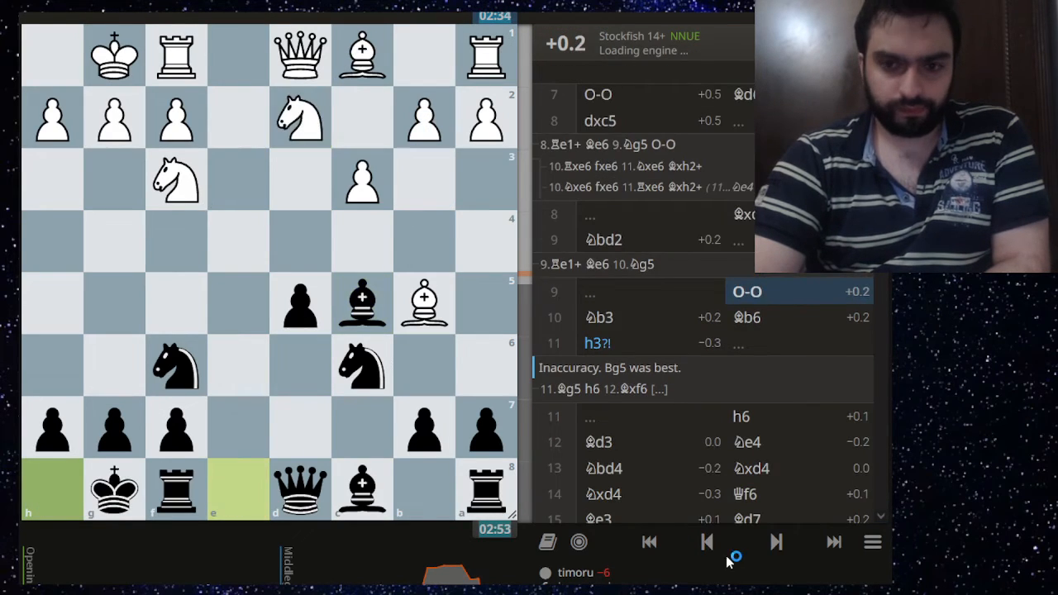
click(776, 542)
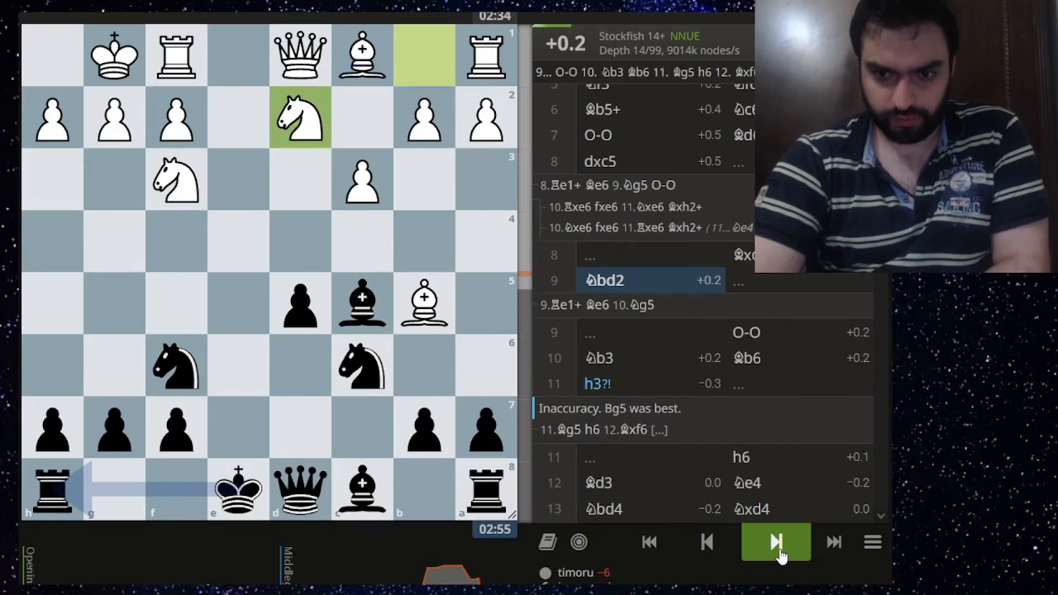
click(776, 543)
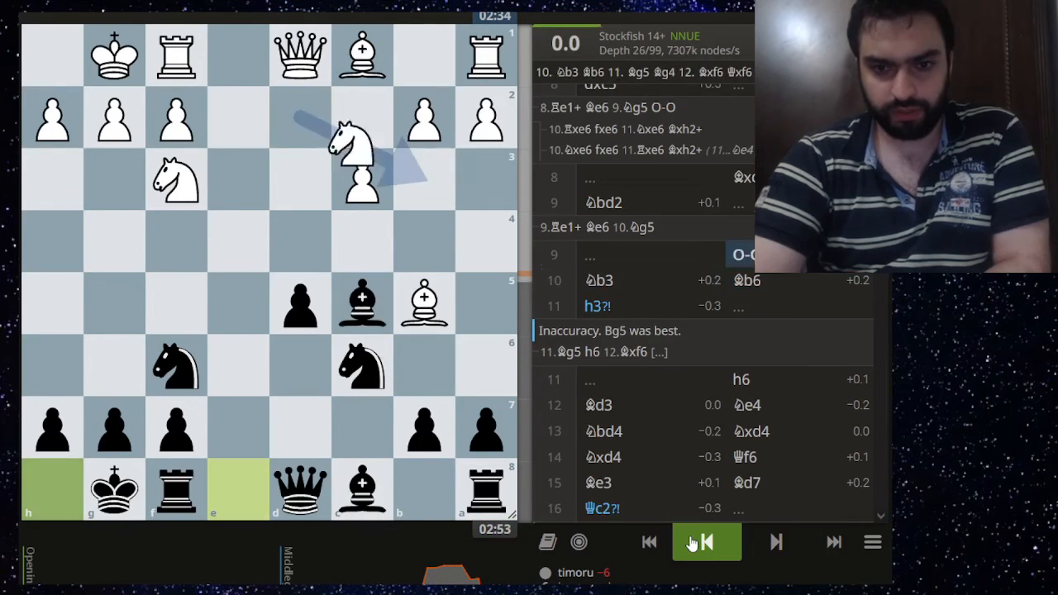
click(706, 542)
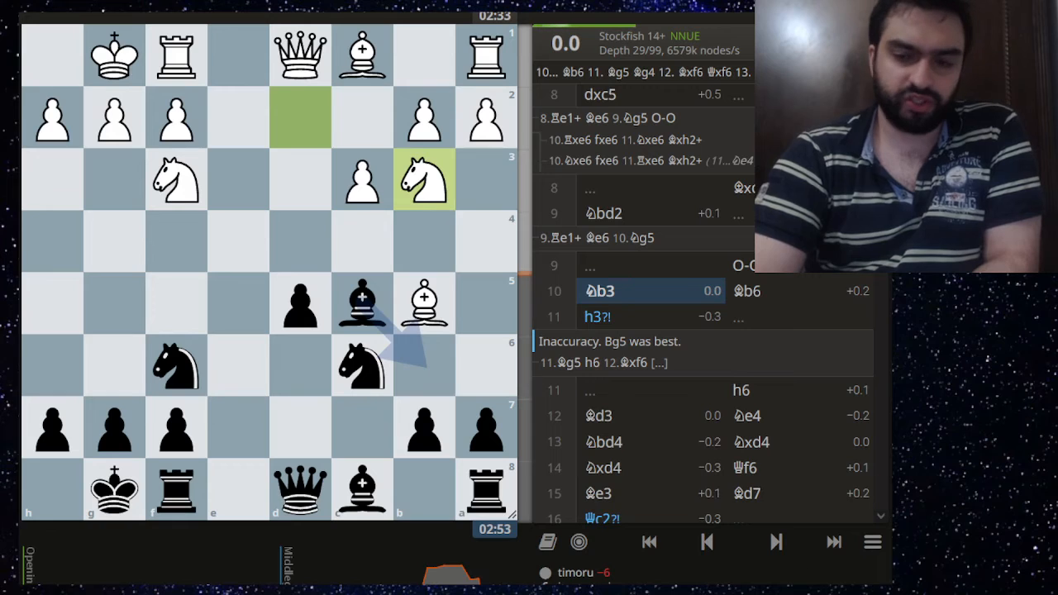
click(708, 542)
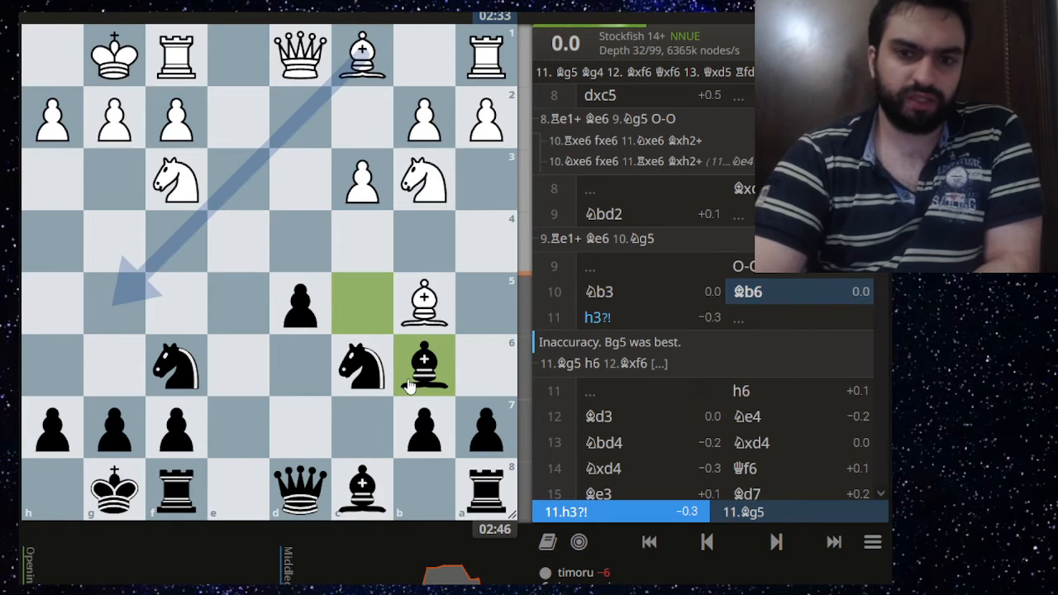
Step forward past the inaccuracy h3 and reply h6 up to 14.Nxd4.
click(774, 542)
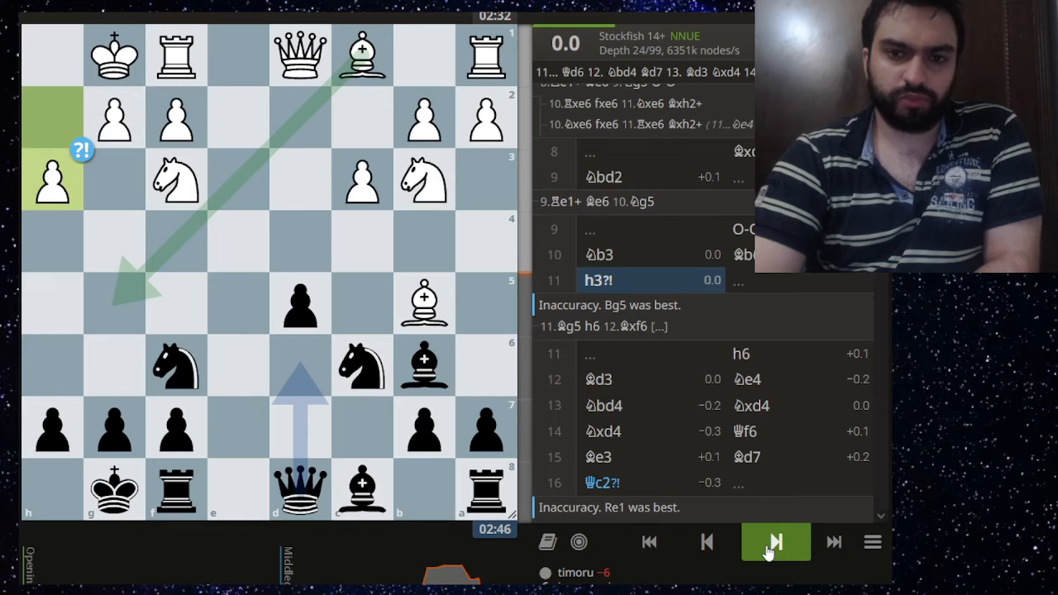
click(774, 543)
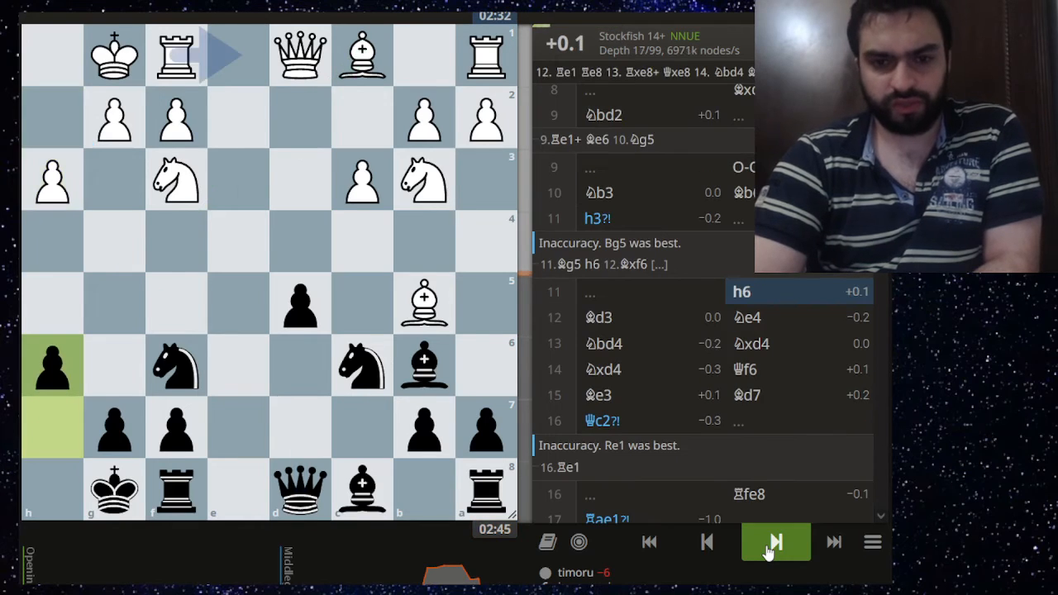
click(774, 542)
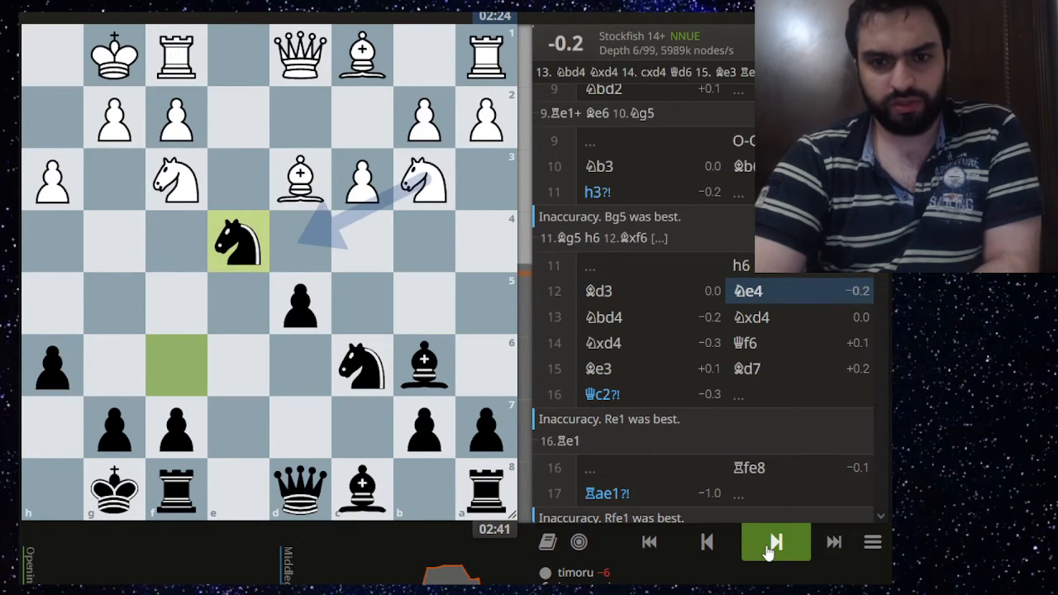
click(774, 542)
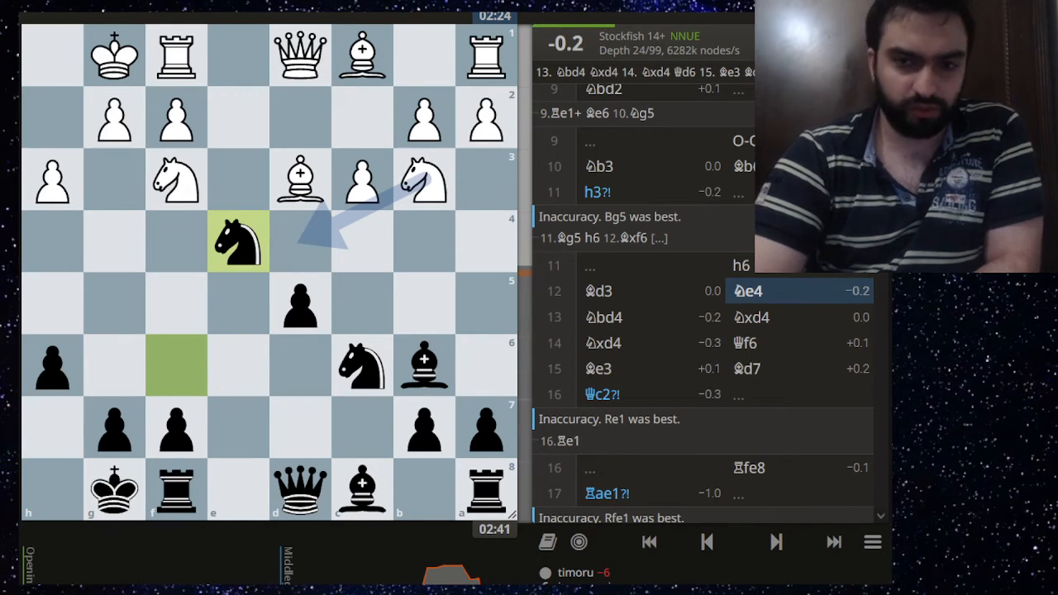
click(774, 542)
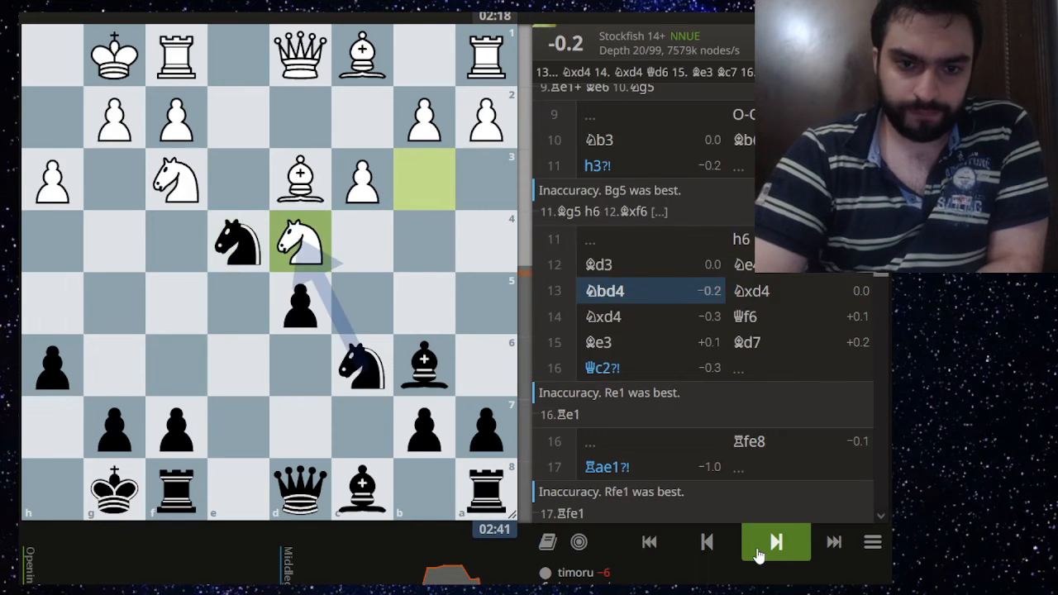
click(774, 542)
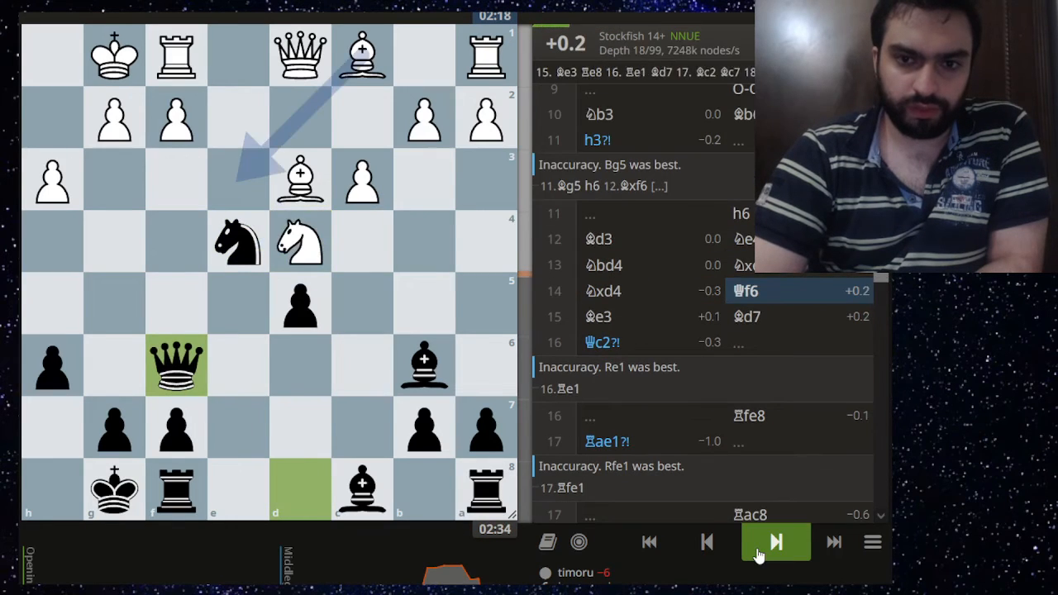
click(774, 542)
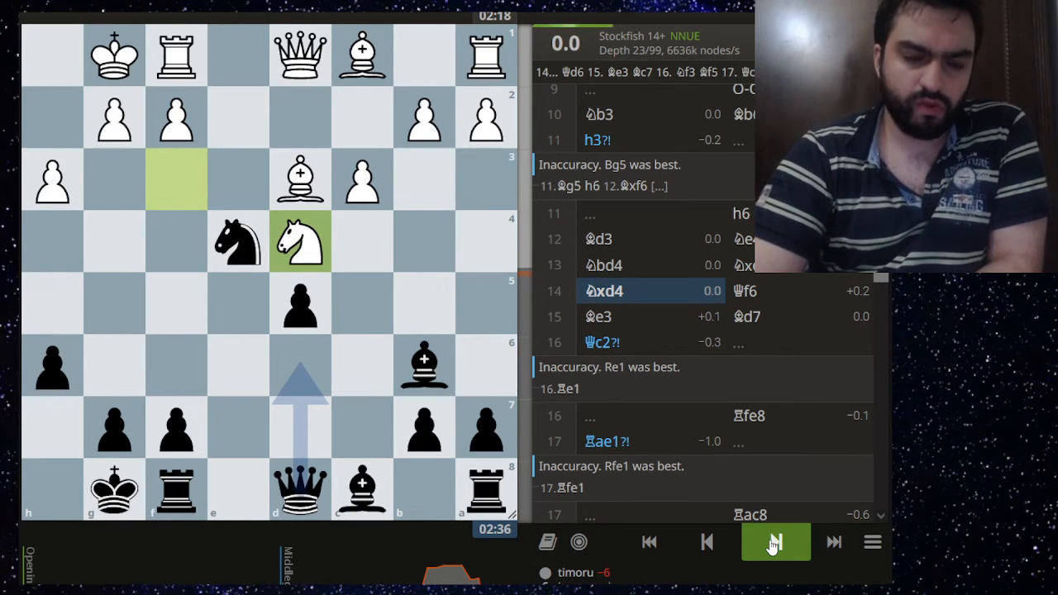
click(776, 542)
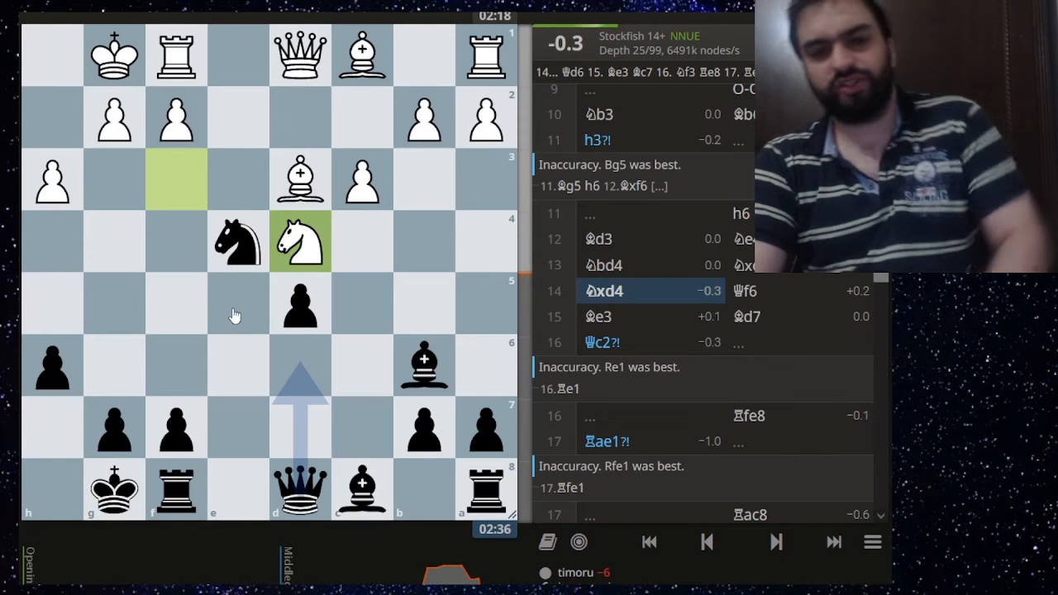
mouse_move(356, 276)
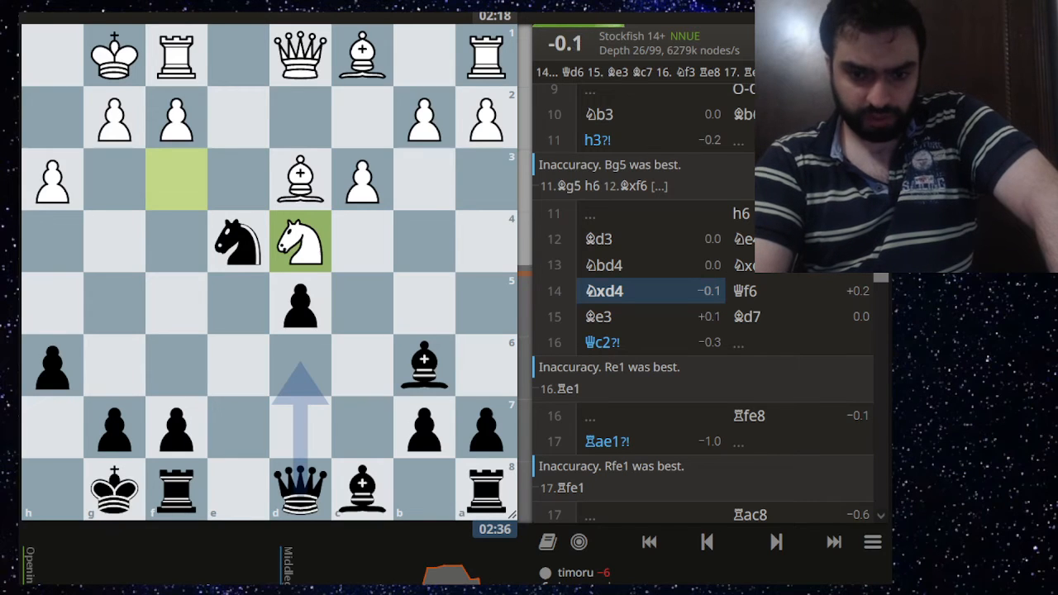
click(775, 543)
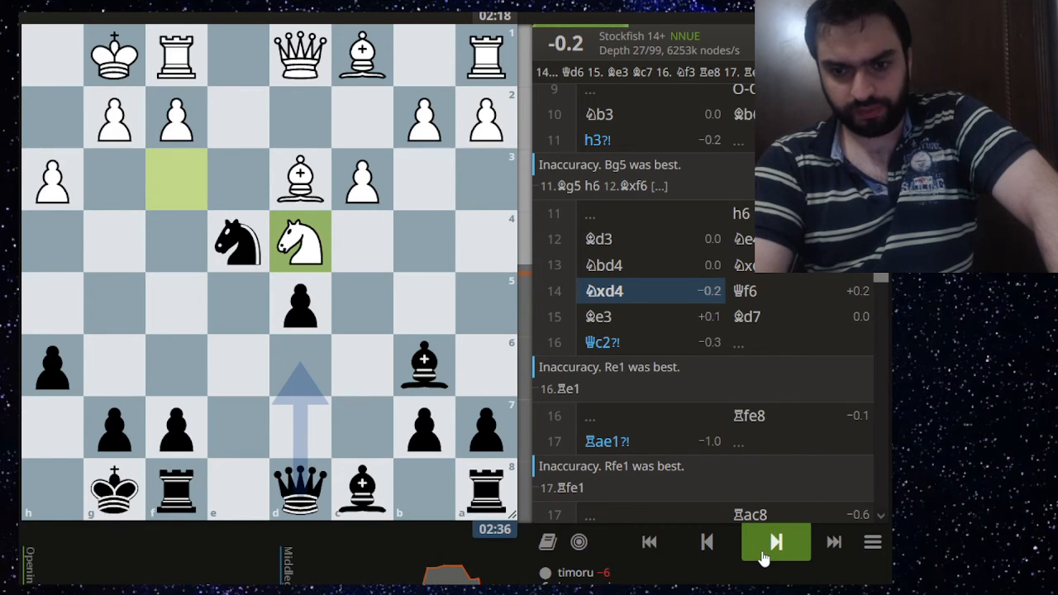
Advance through the middlegame blunders from move 16 to 23.Bf5.
click(774, 542)
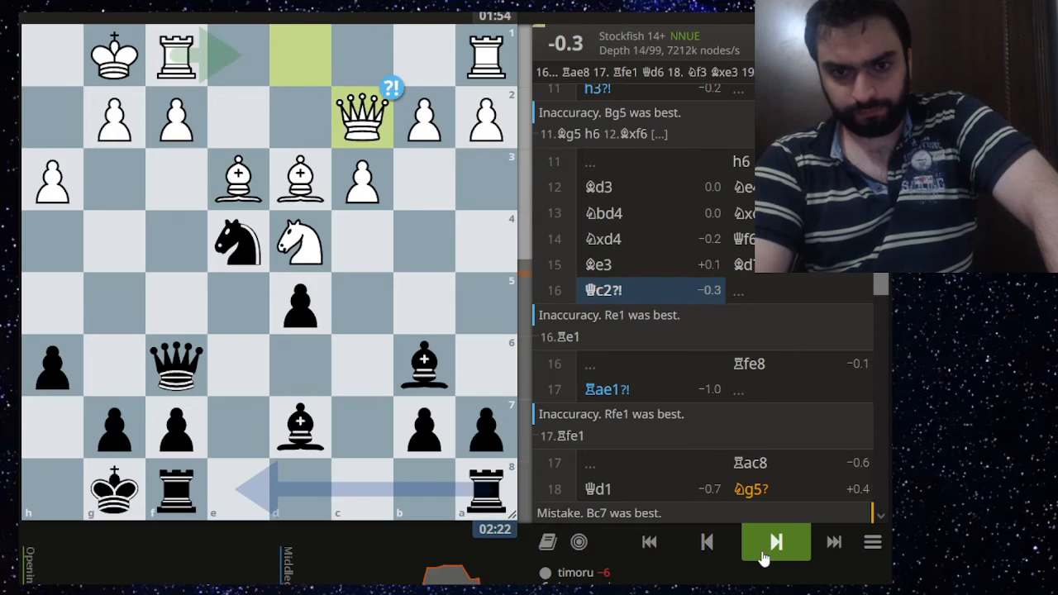
click(774, 543)
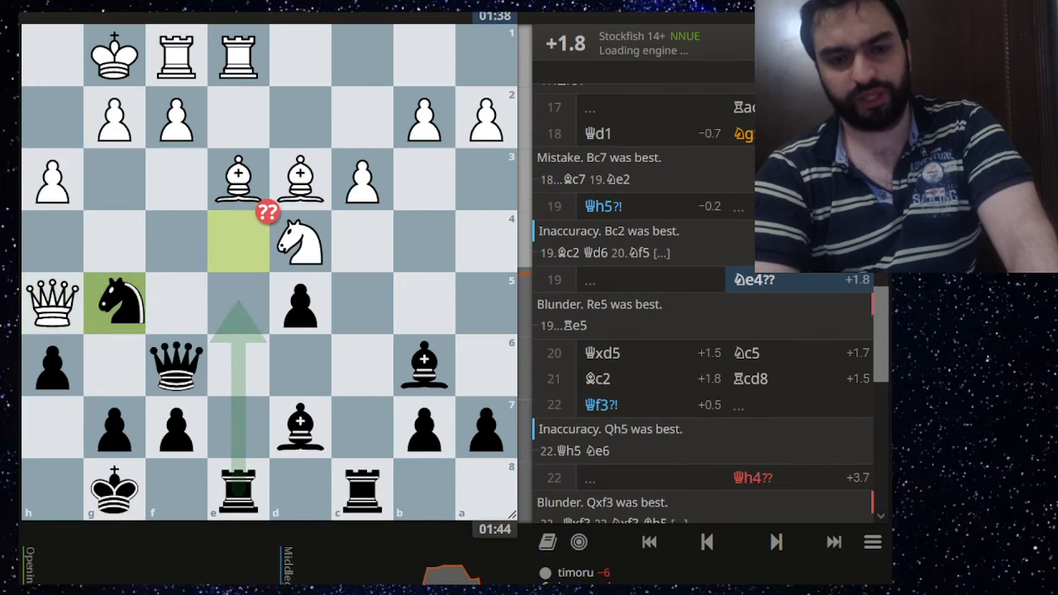
click(775, 542)
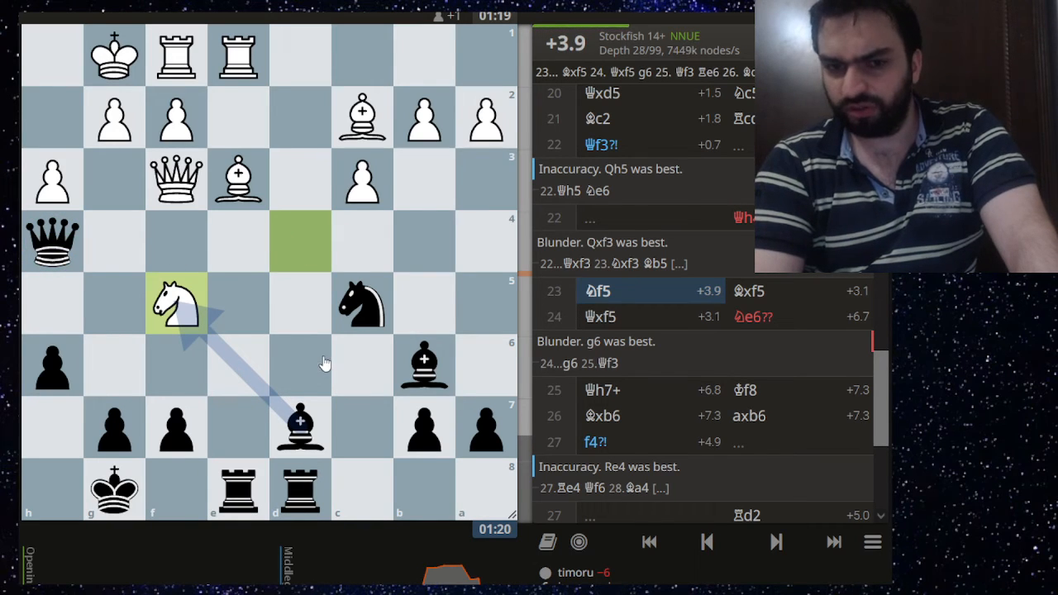
mouse_move(180, 407)
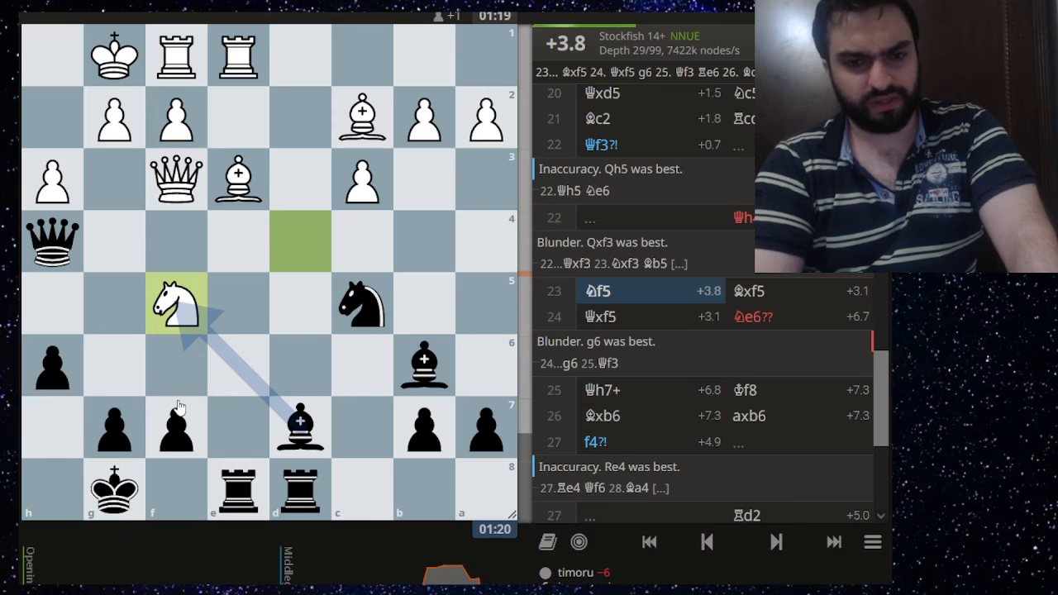
mouse_move(53, 257)
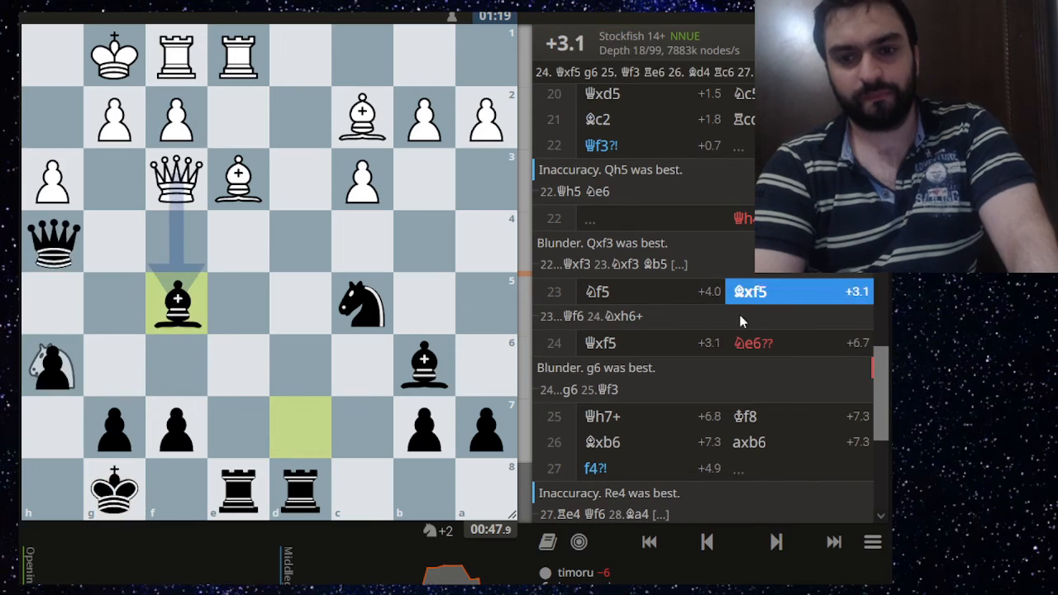
Advance through Qxf5, Qh7+ and the final moves to reach the 0-1 result.
click(708, 543)
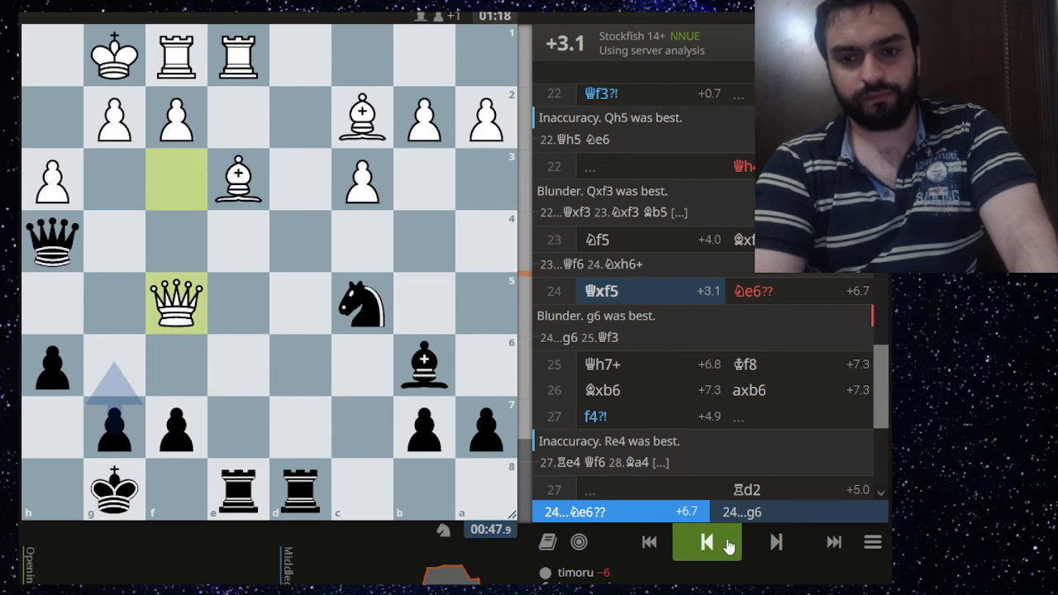
click(774, 543)
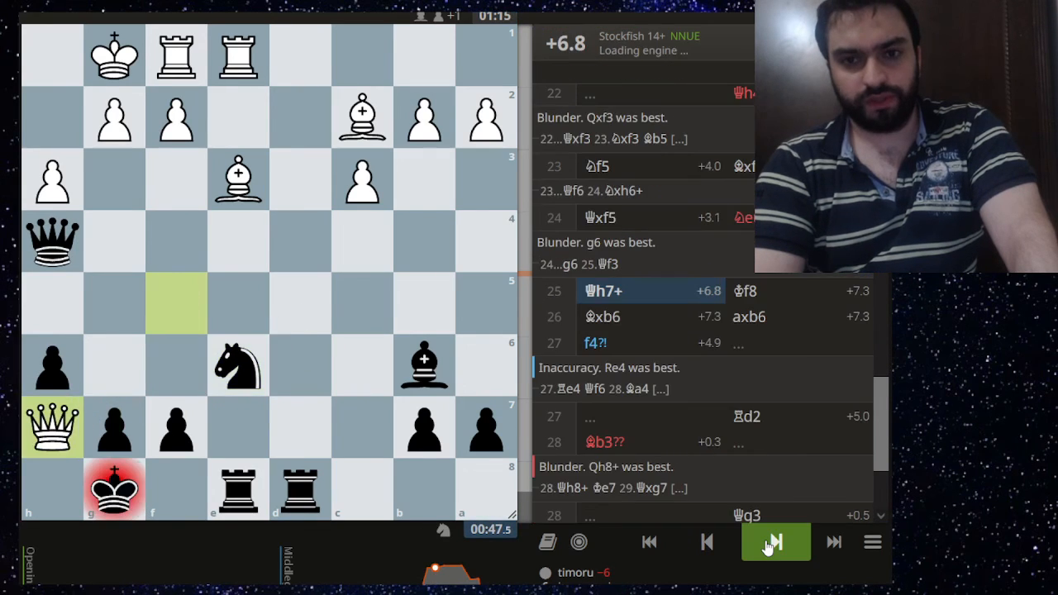
click(776, 542)
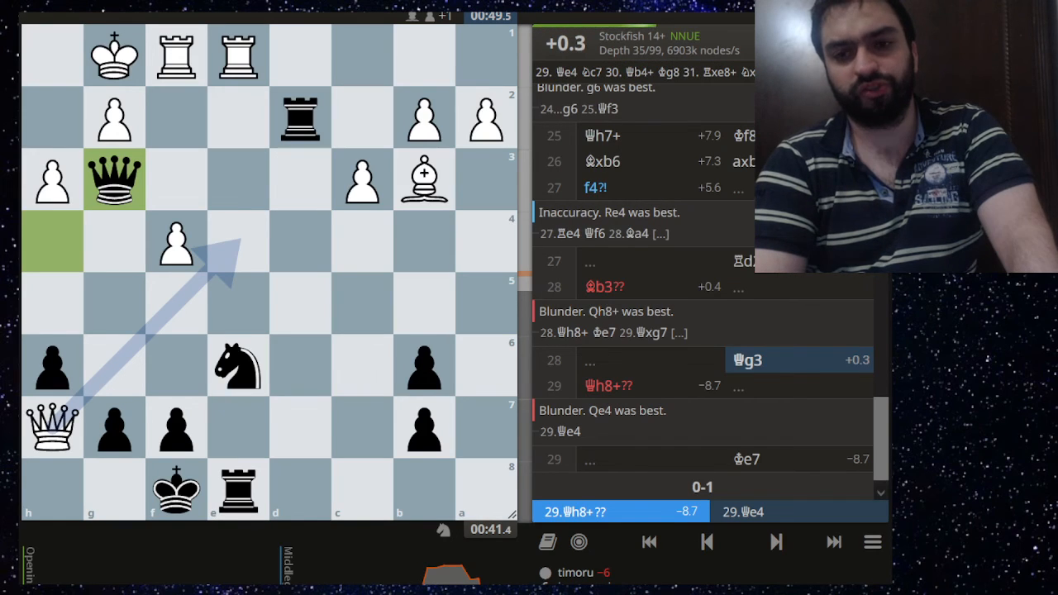
mouse_move(775, 543)
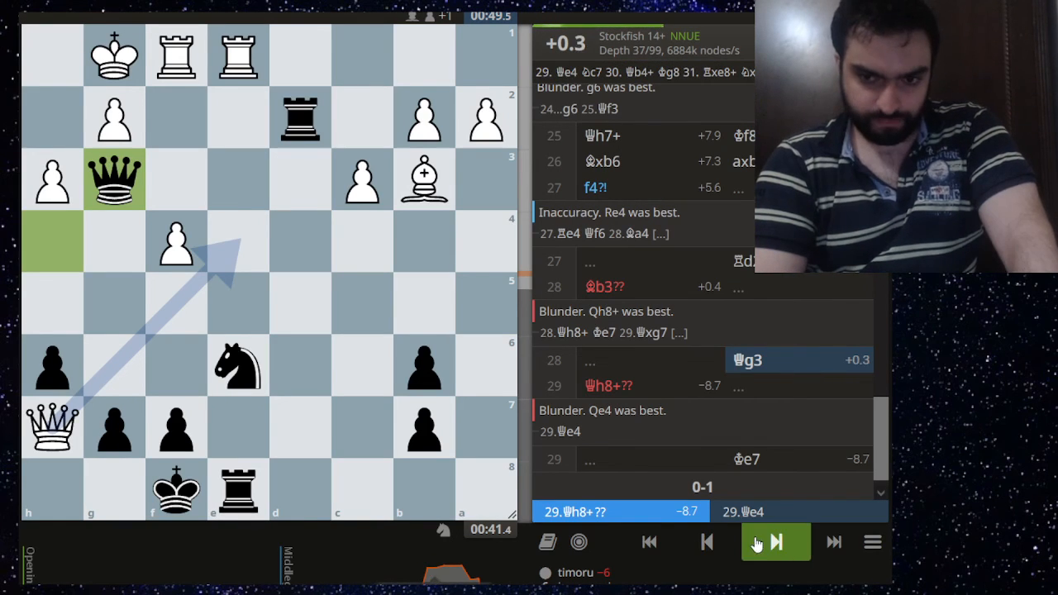
click(775, 542)
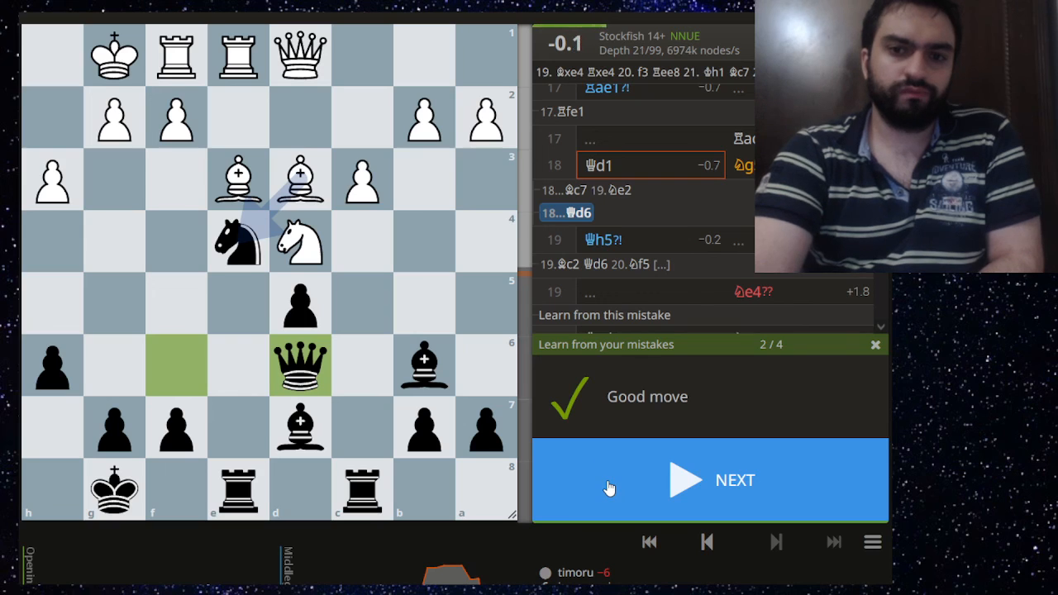
Answer the last mistakes, playing g6 as Black's better move, and finish the review.
click(709, 479)
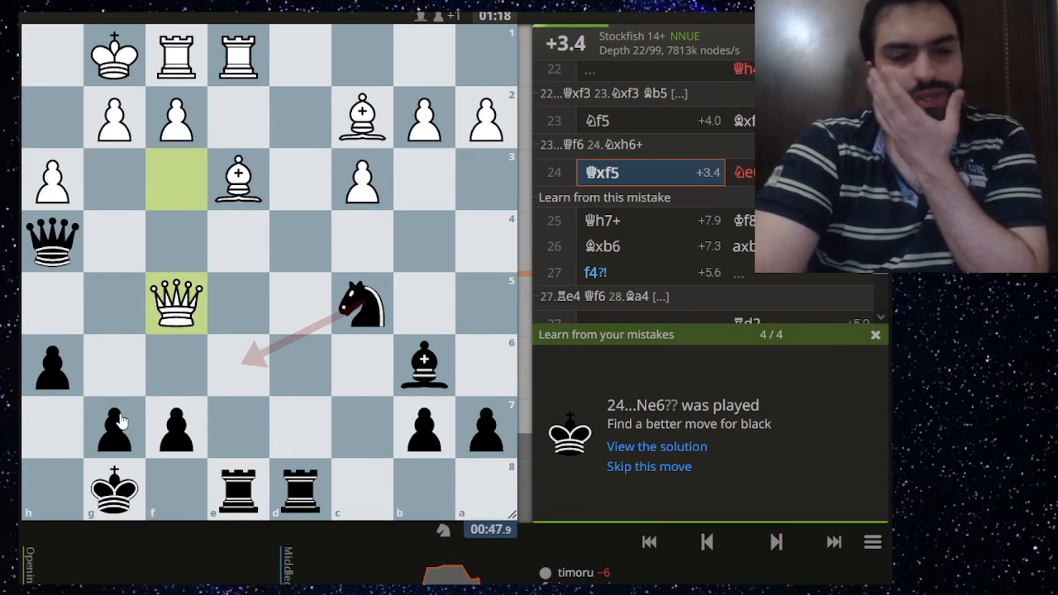
click(114, 365)
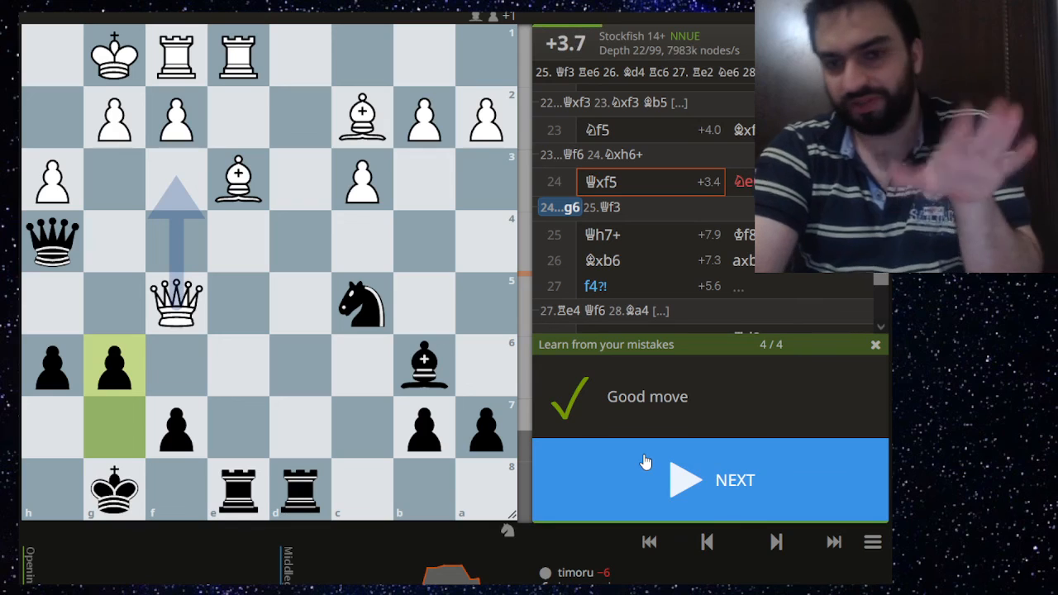
click(710, 480)
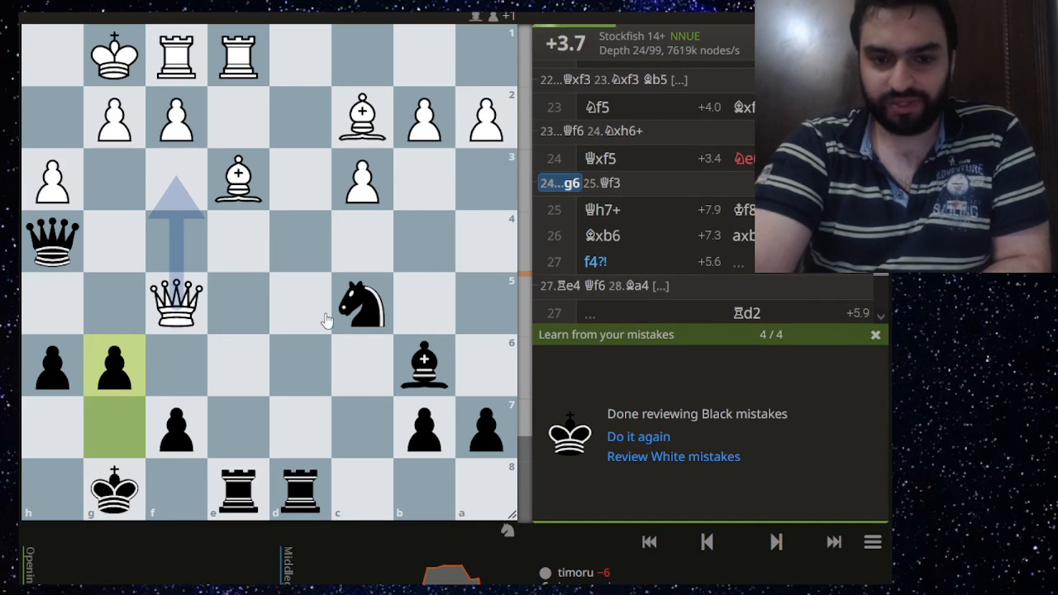
mouse_move(163, 384)
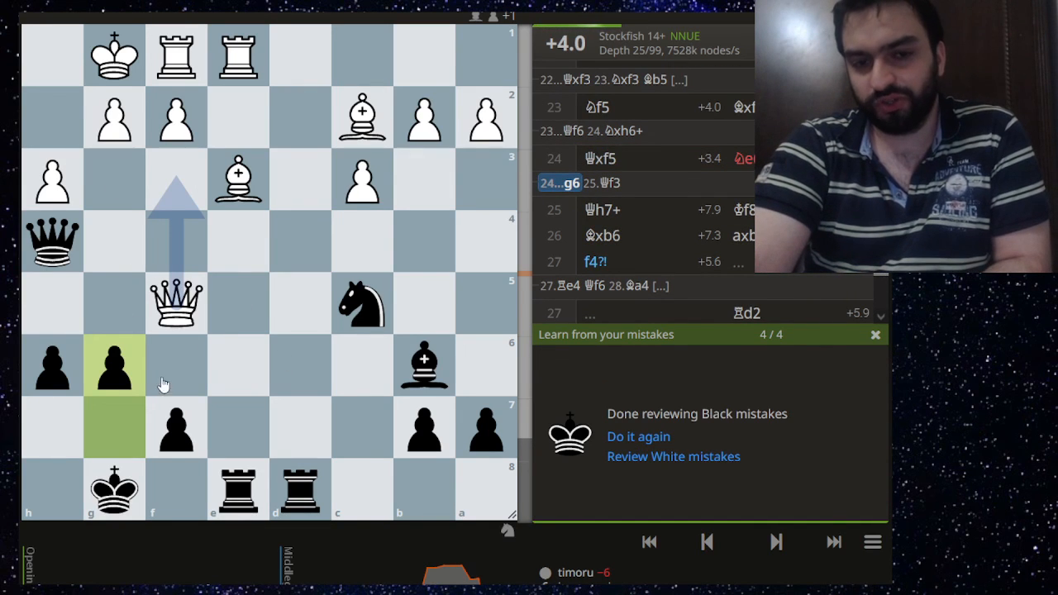
mouse_move(258, 397)
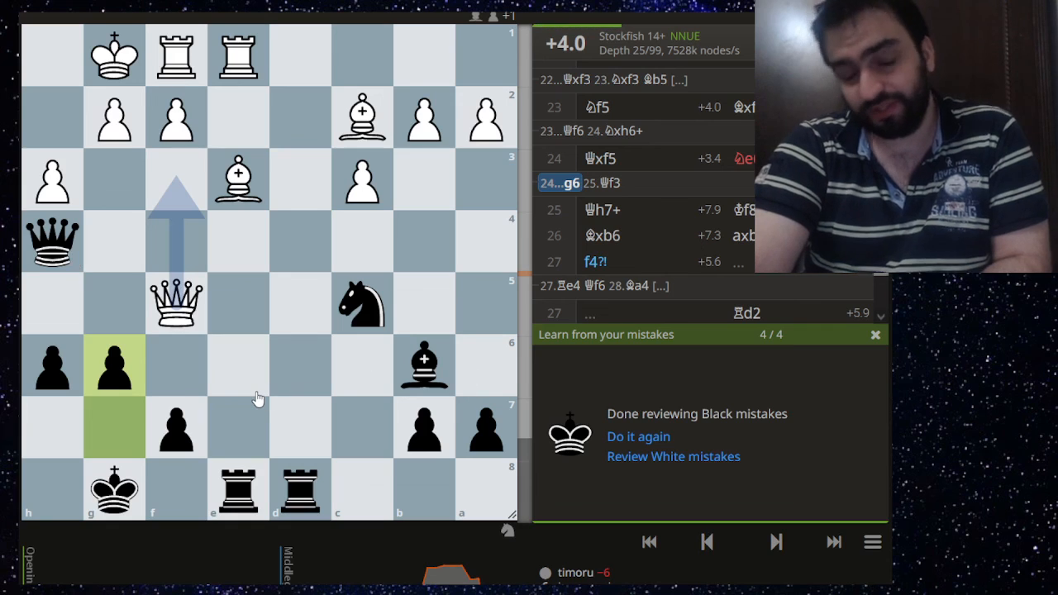
mouse_move(212, 445)
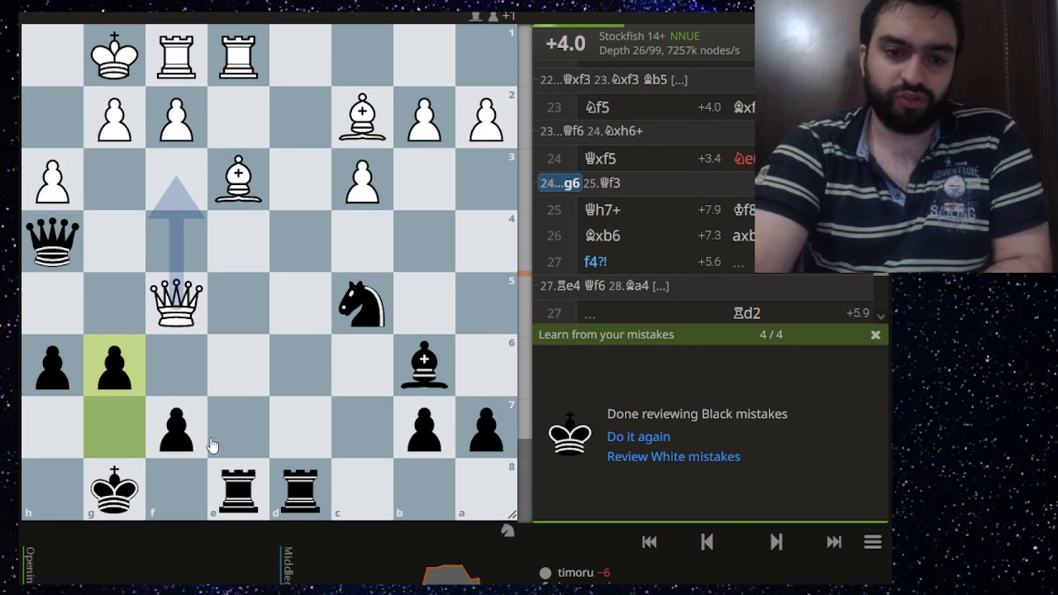